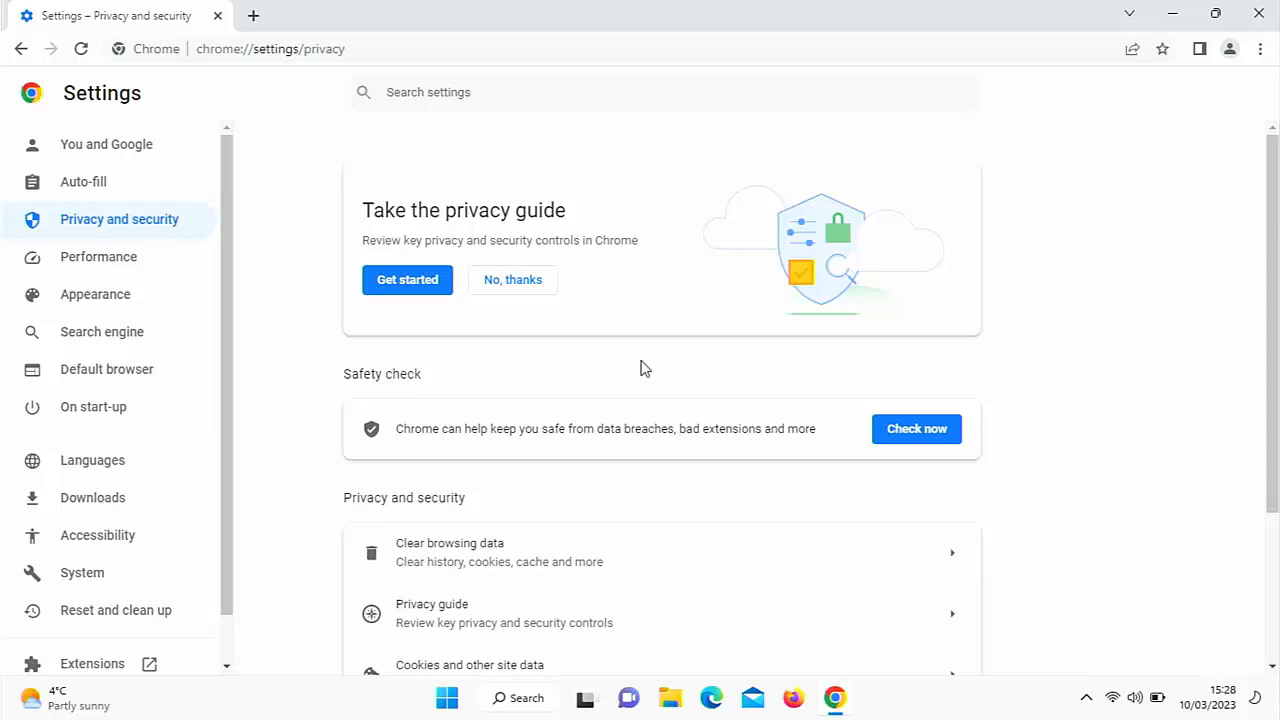
mouse_move(730, 371)
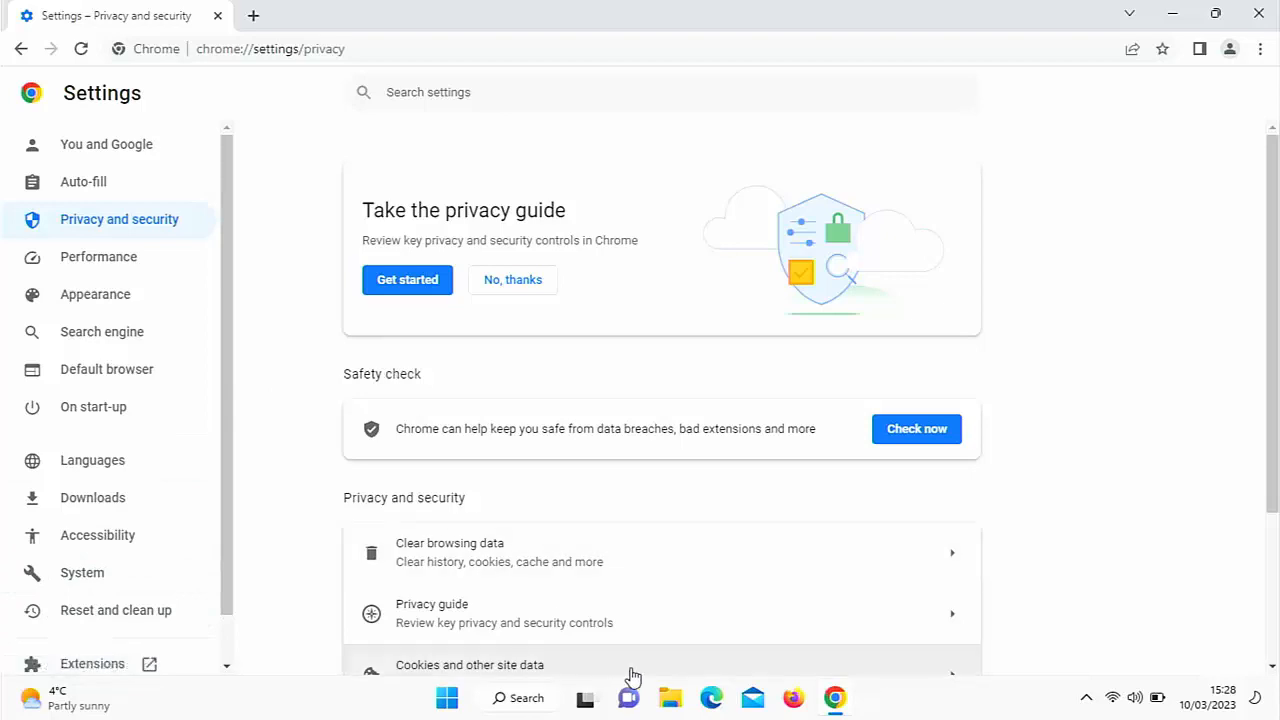
Step: Run Chrome's safety check and scroll through its update, password, Safe Browsing and extension results
left_click(915, 428)
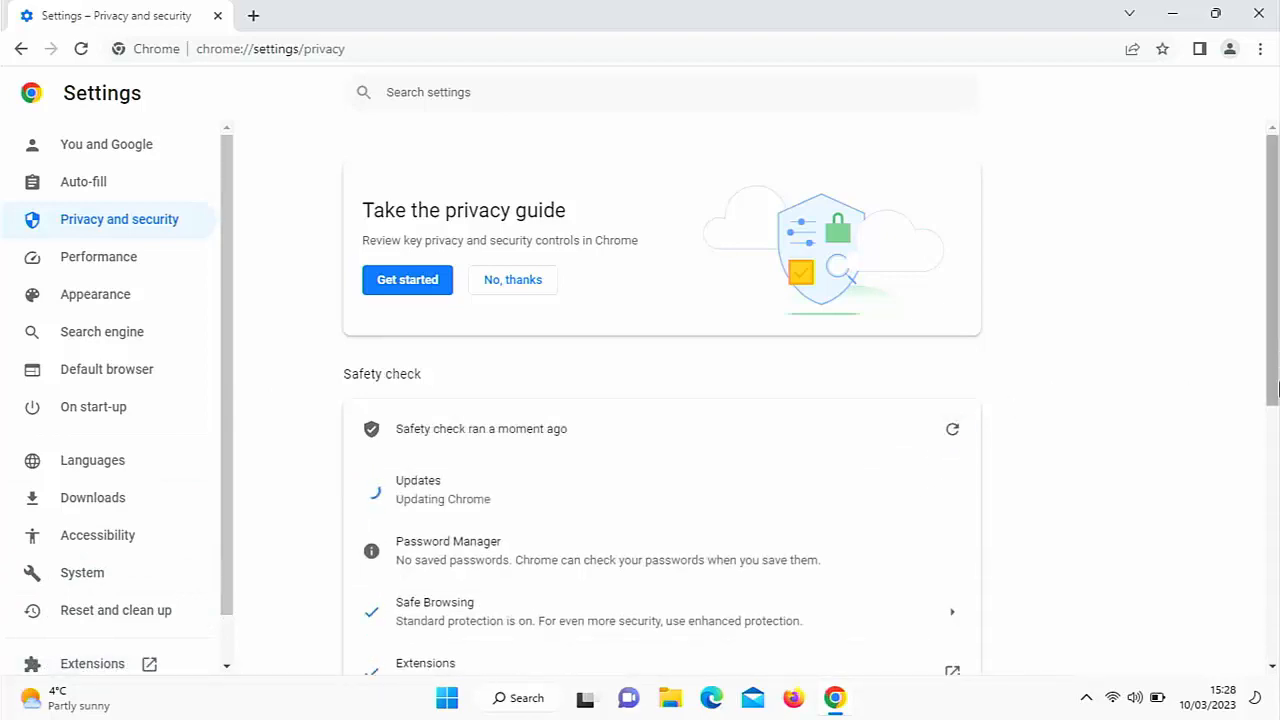
scroll("down", 3)
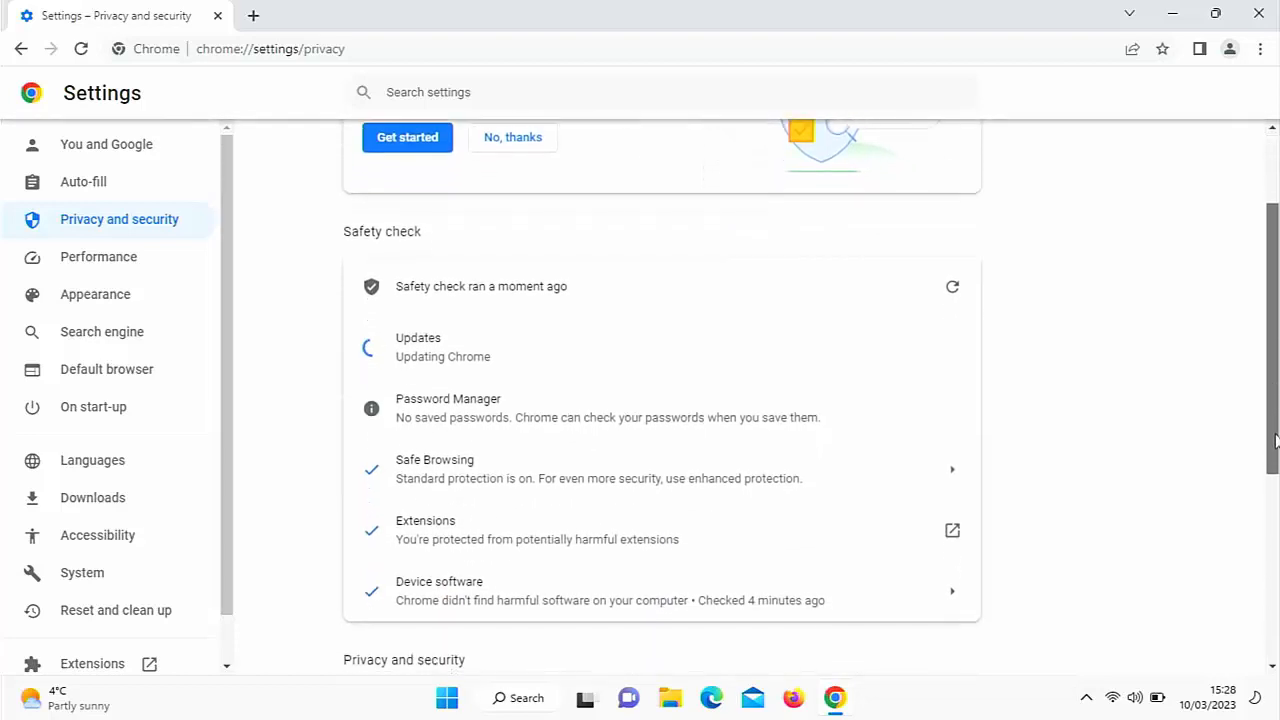
scroll("down", 3)
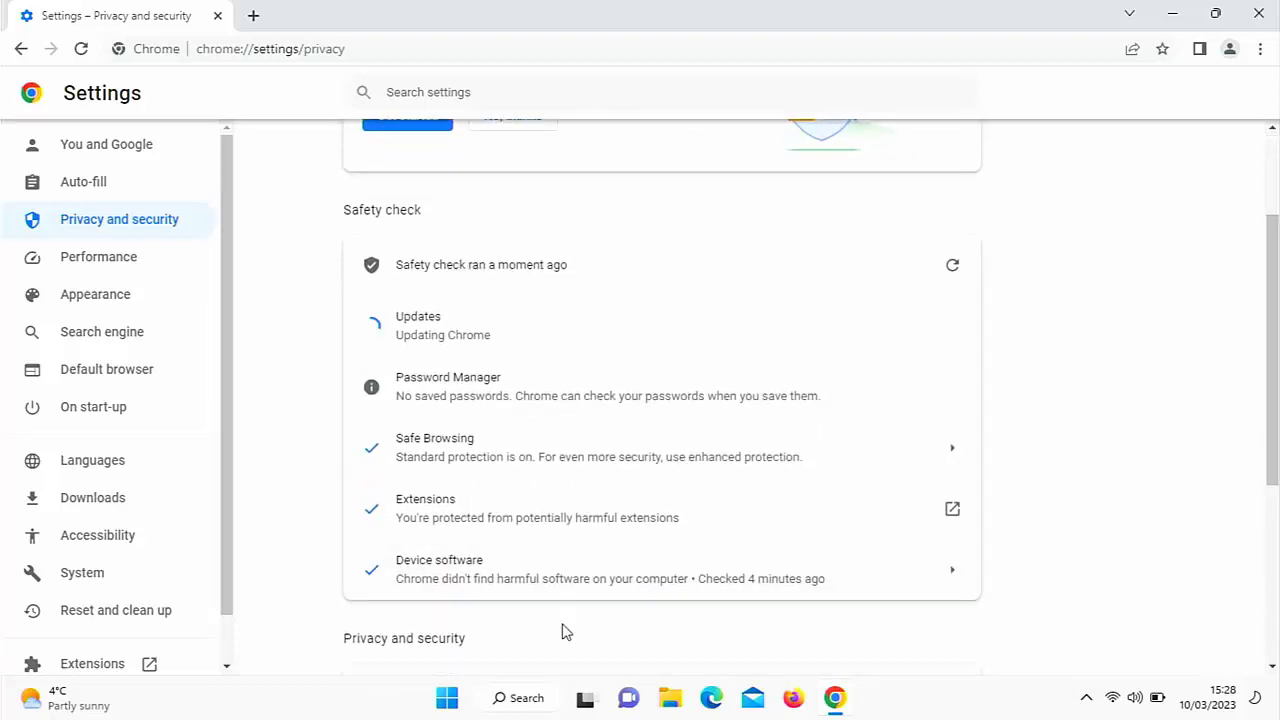
mouse_move(556, 570)
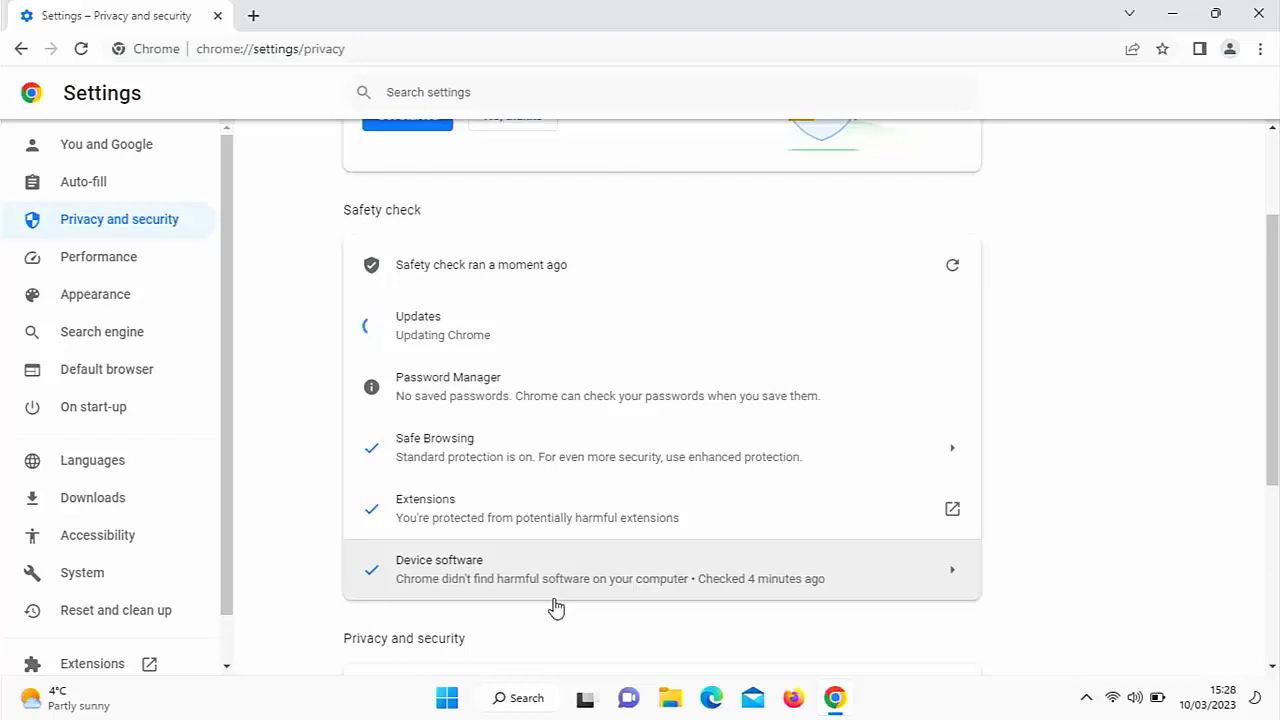
mouse_move(115, 610)
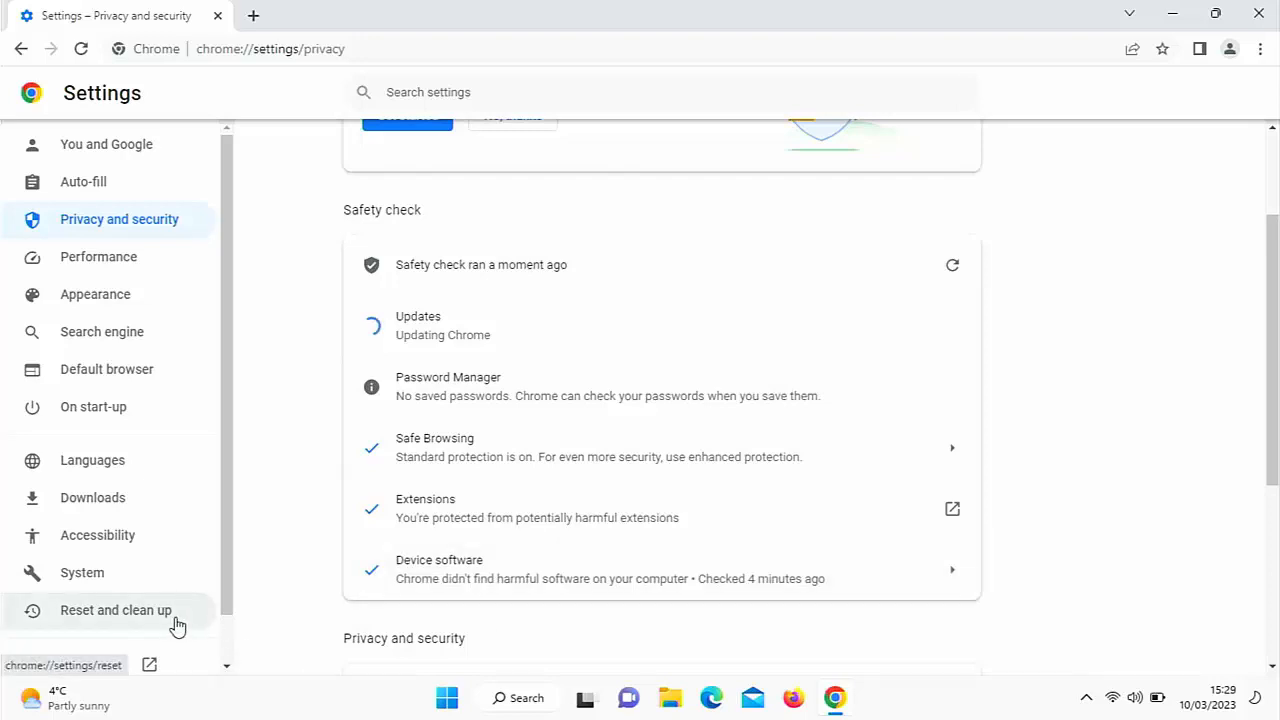
Step: Launch Chrome's 'Clean up computer' scan for harmful software under Reset and clean up
left_click(115, 610)
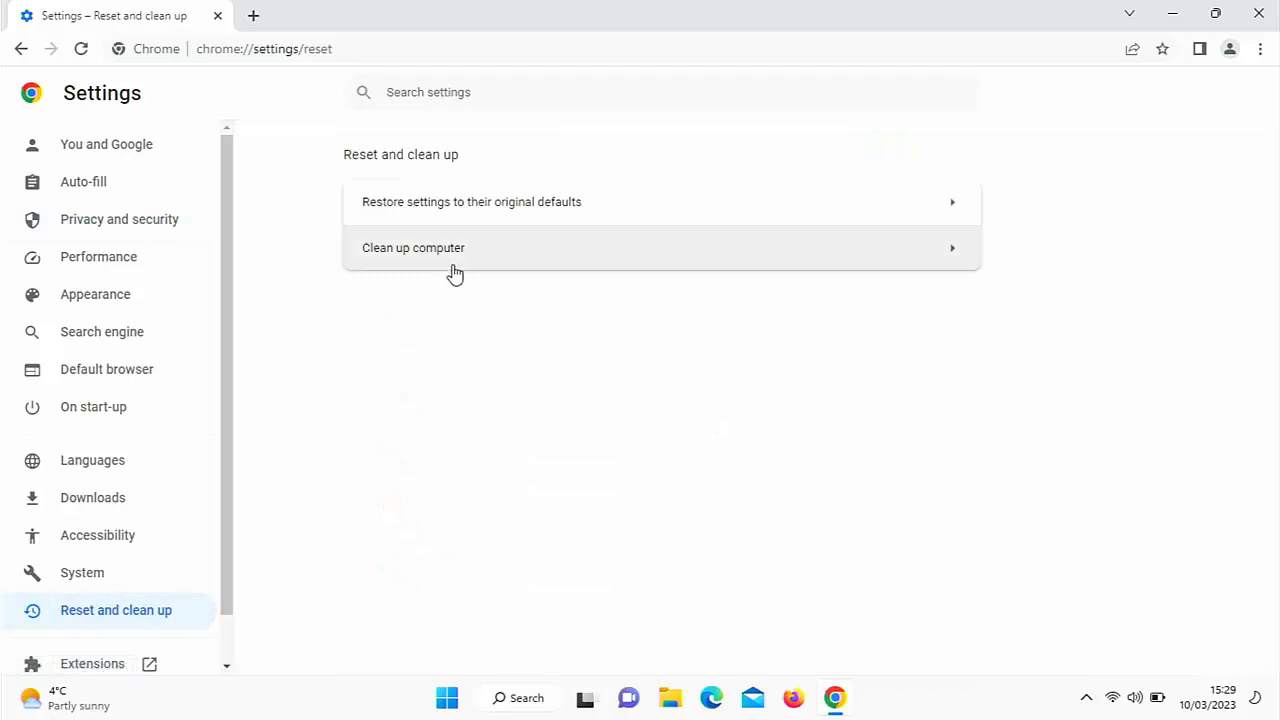
left_click(413, 247)
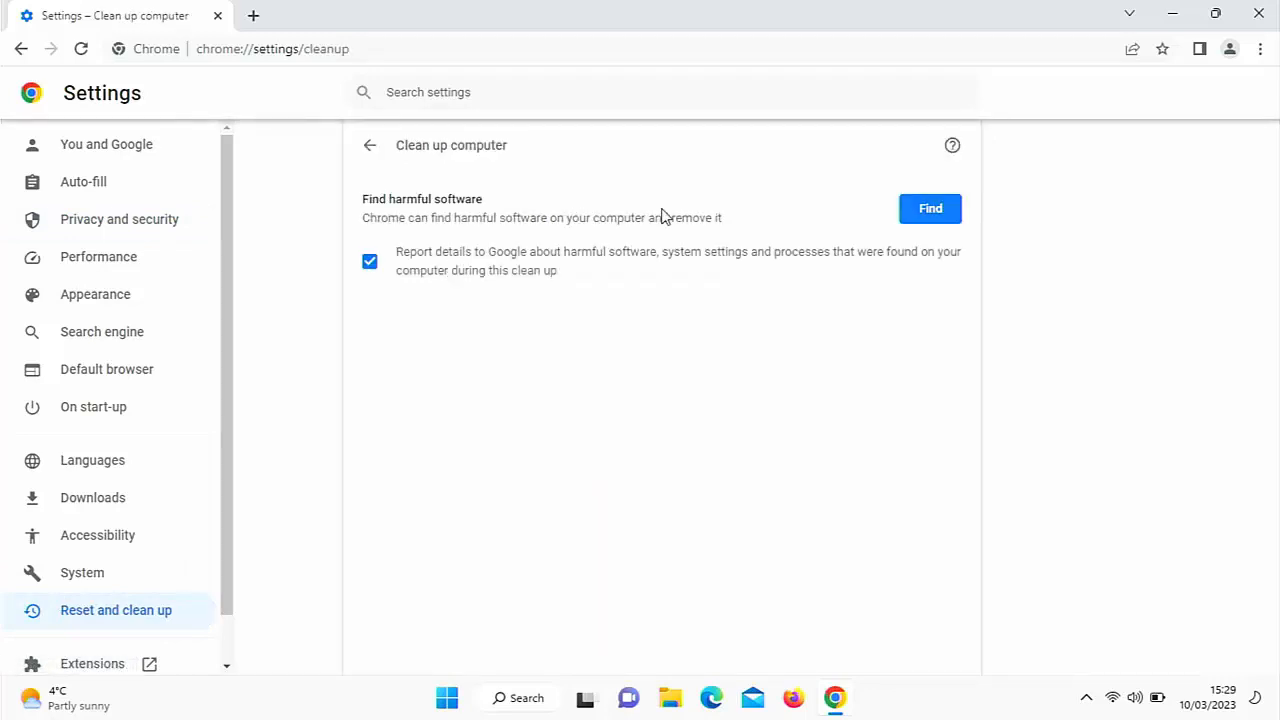
mouse_move(929, 208)
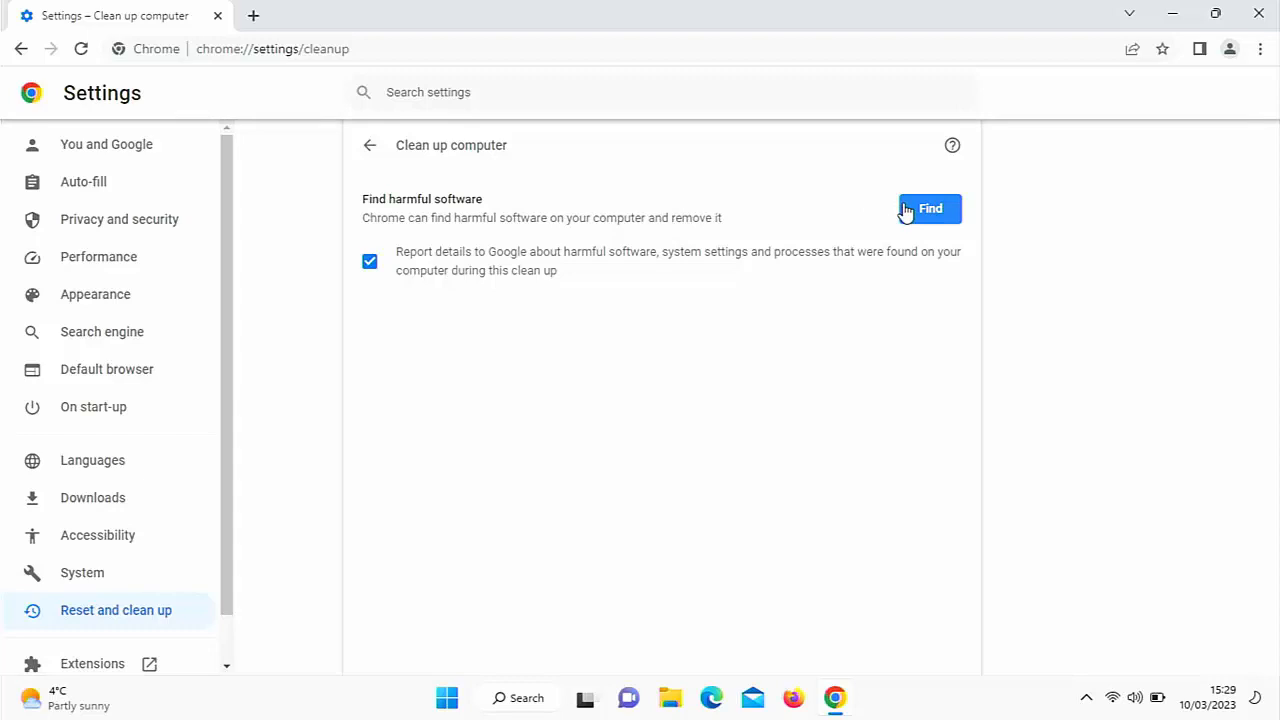
left_click(929, 208)
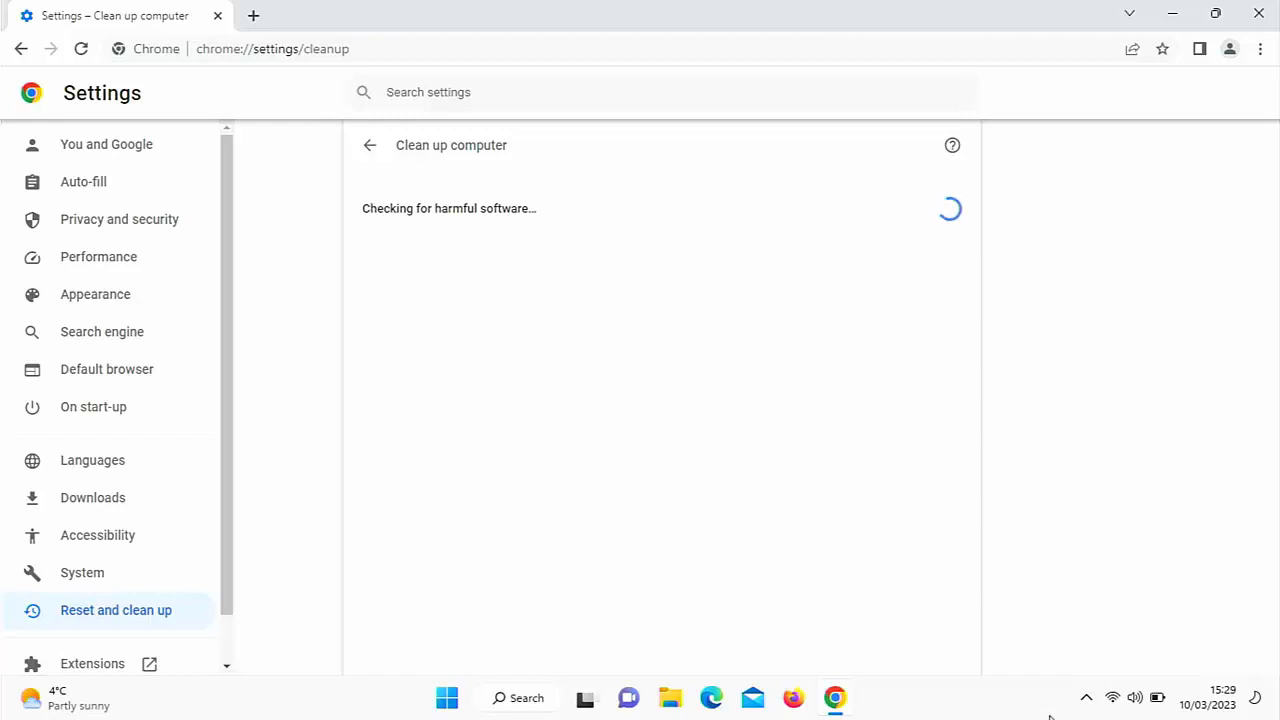
mouse_move(1086, 697)
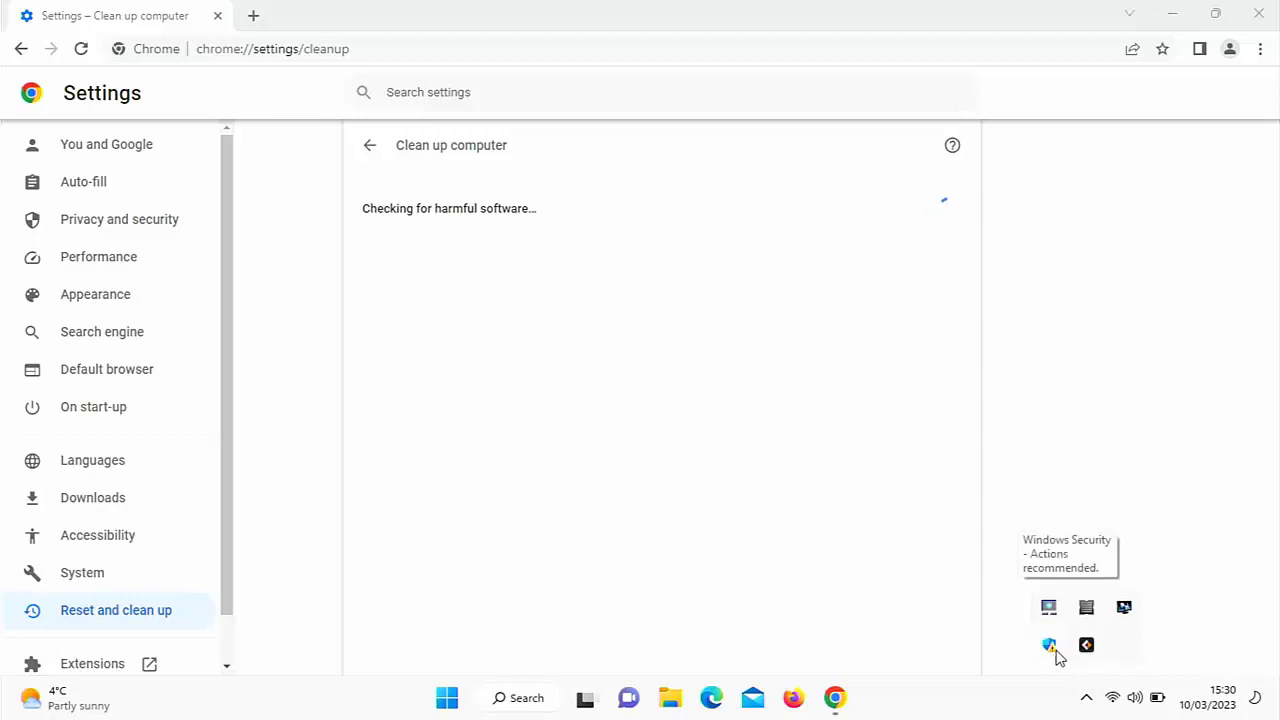
Step: Check Windows Security's virus and threat protection shows no current threats, then return Home
left_click(1047, 644)
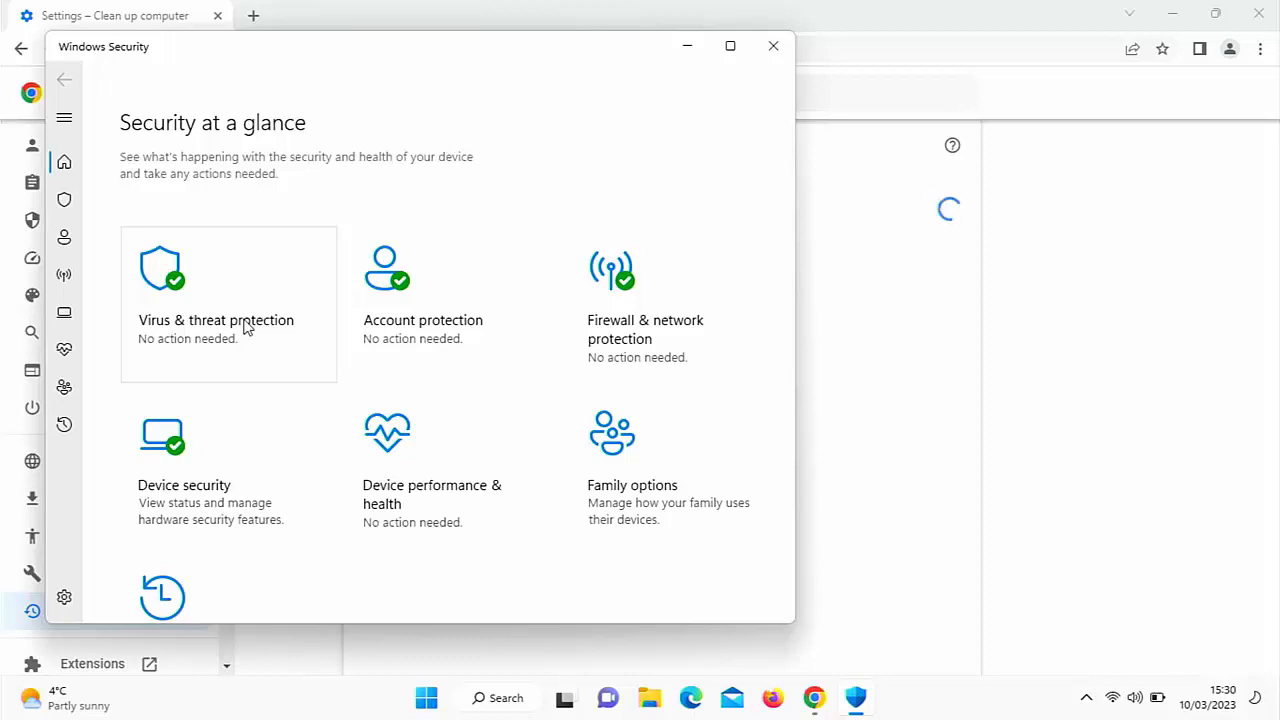
left_click(216, 320)
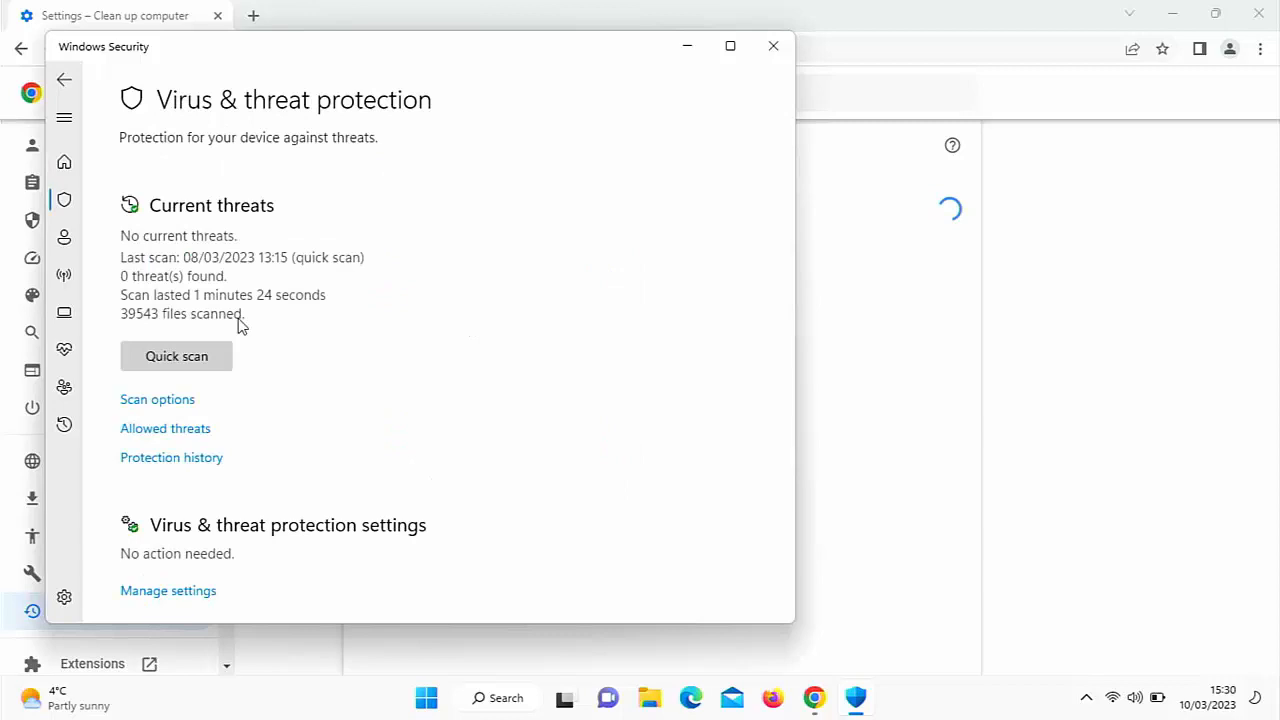
left_click(64, 79)
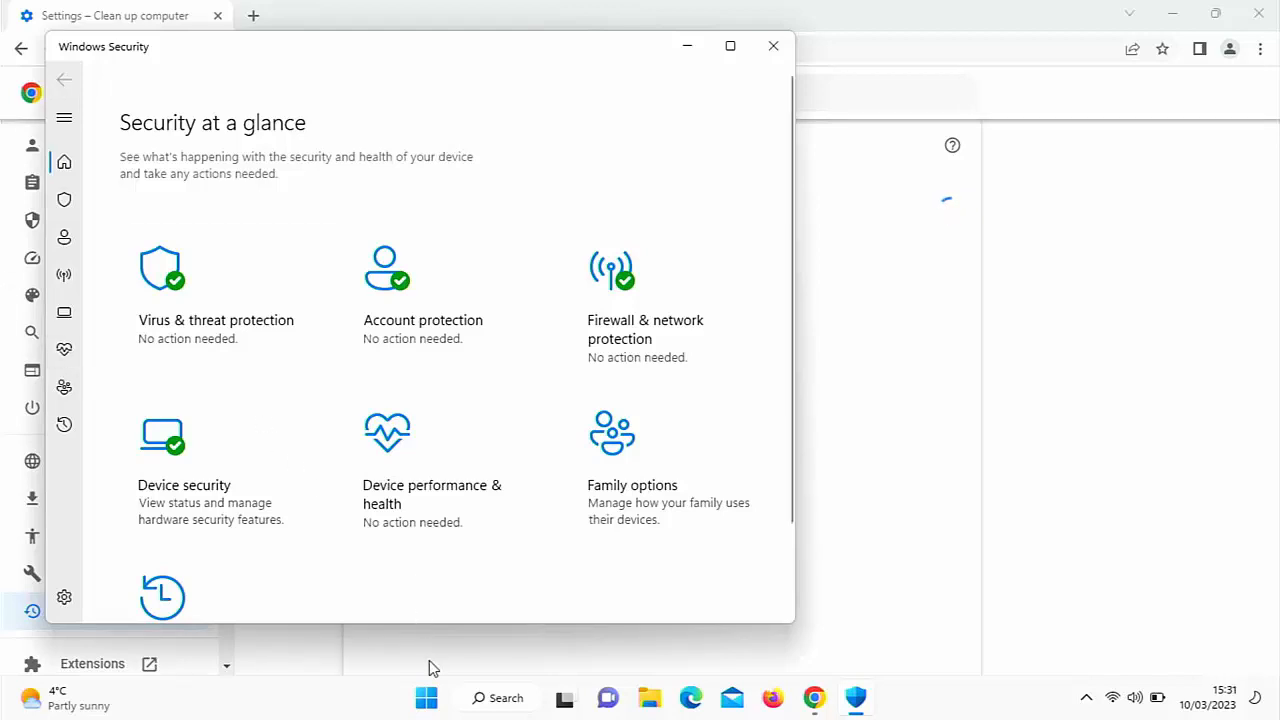
Step: Find Apps & features via search and show actions for Clock and EaseUS Todo Backup Free 2023
left_click(426, 698)
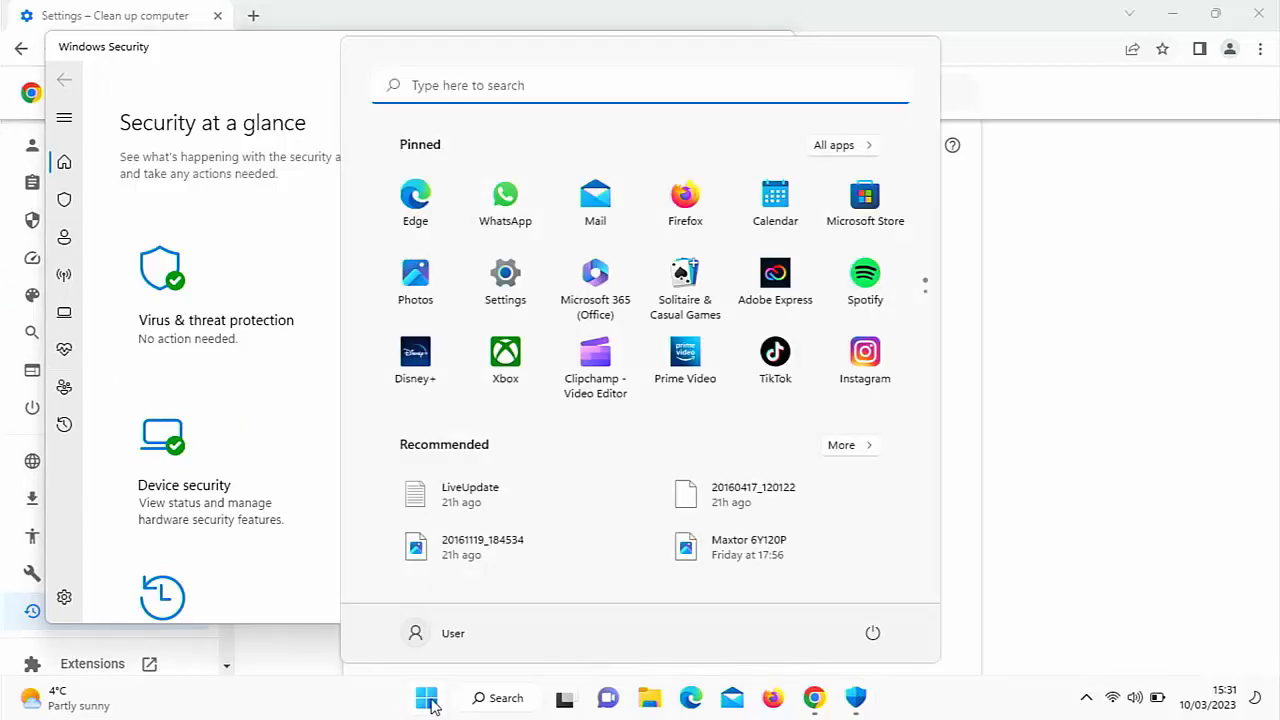
type("apps")
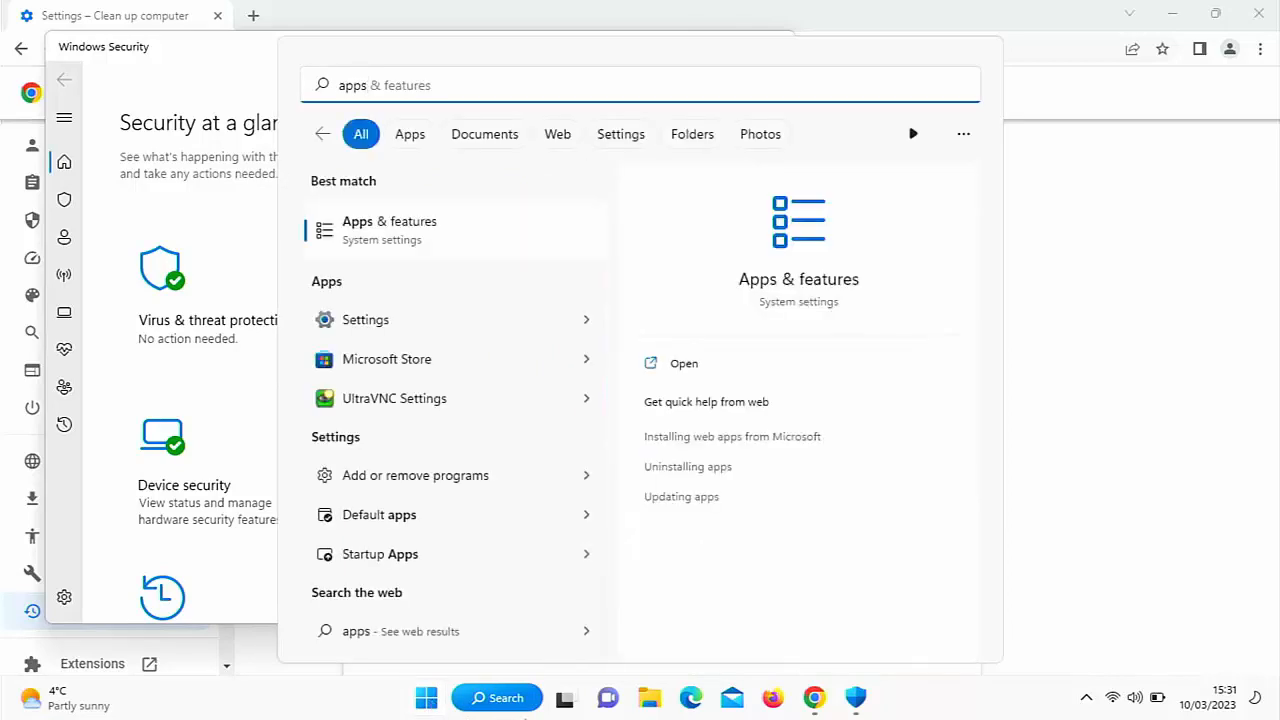
mouse_move(367, 247)
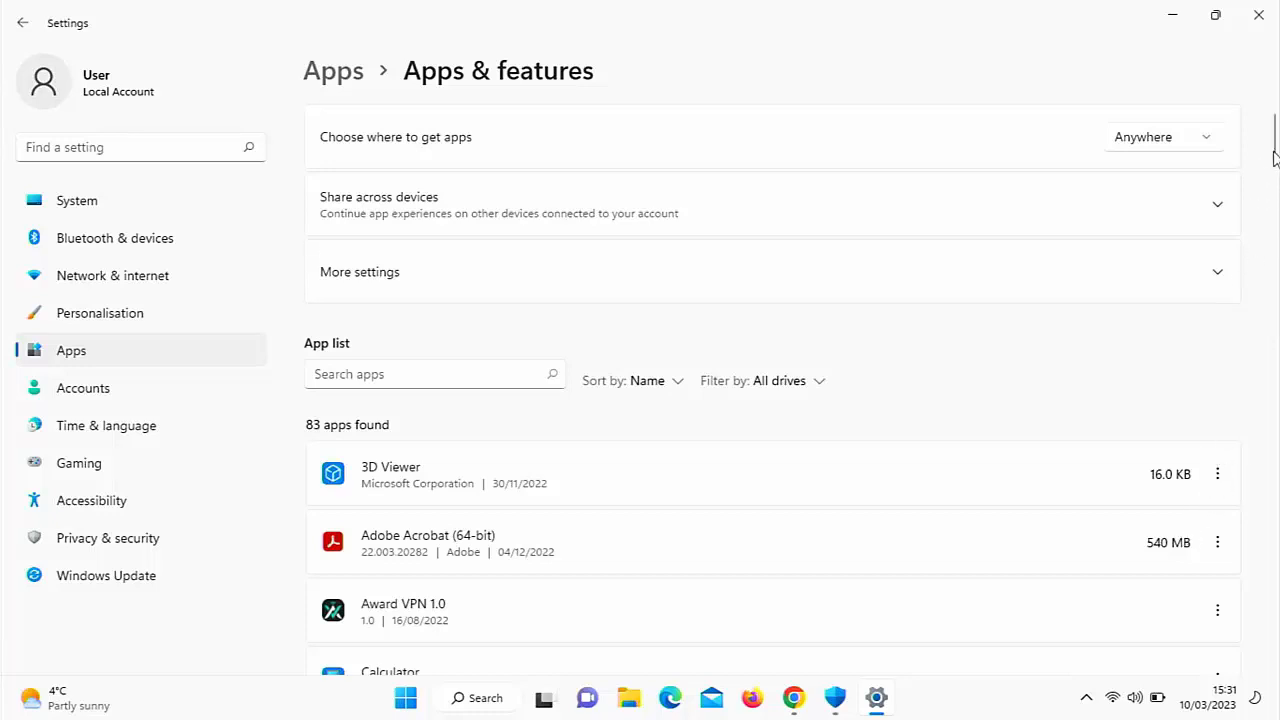
scroll("down", 3)
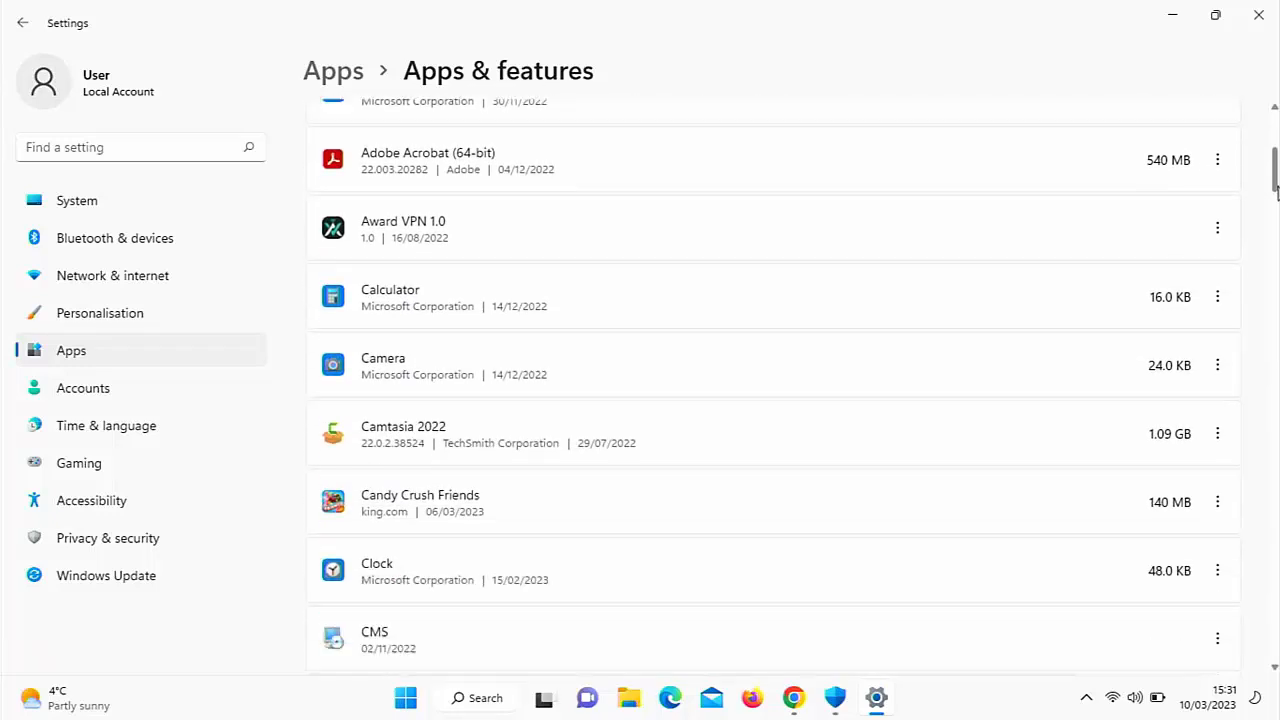
scroll("down", 3)
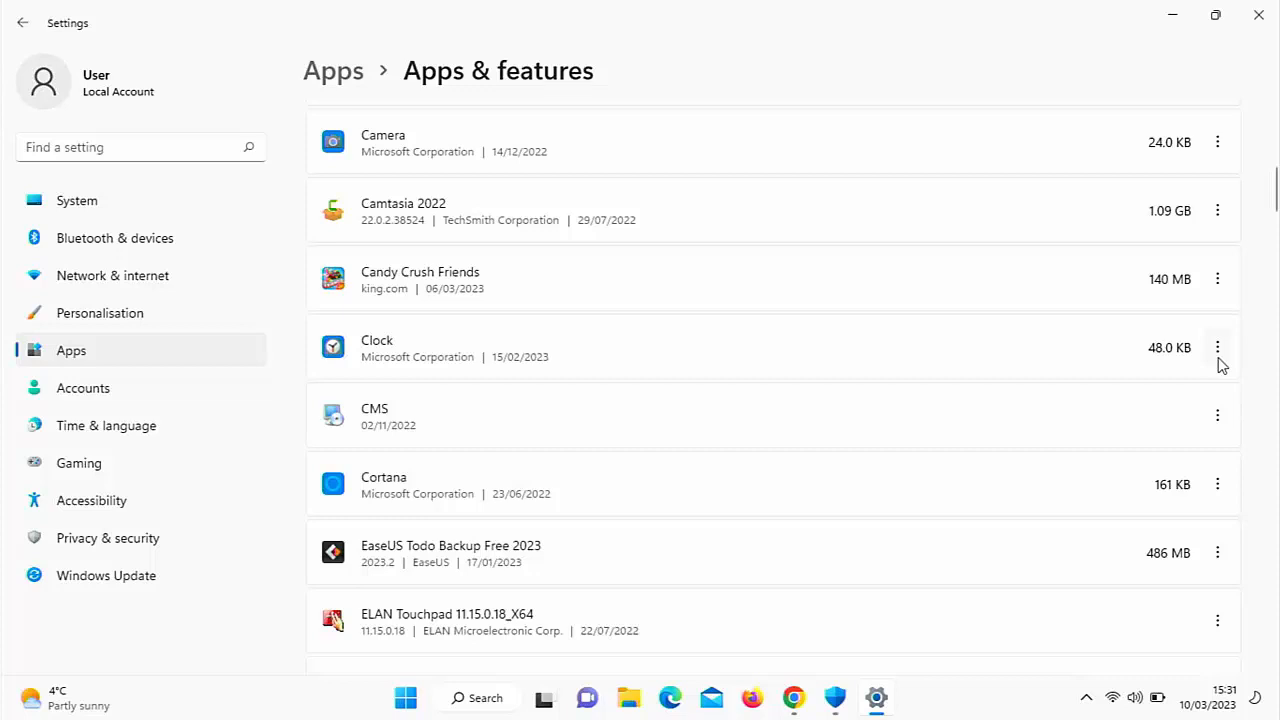
left_click(1217, 347)
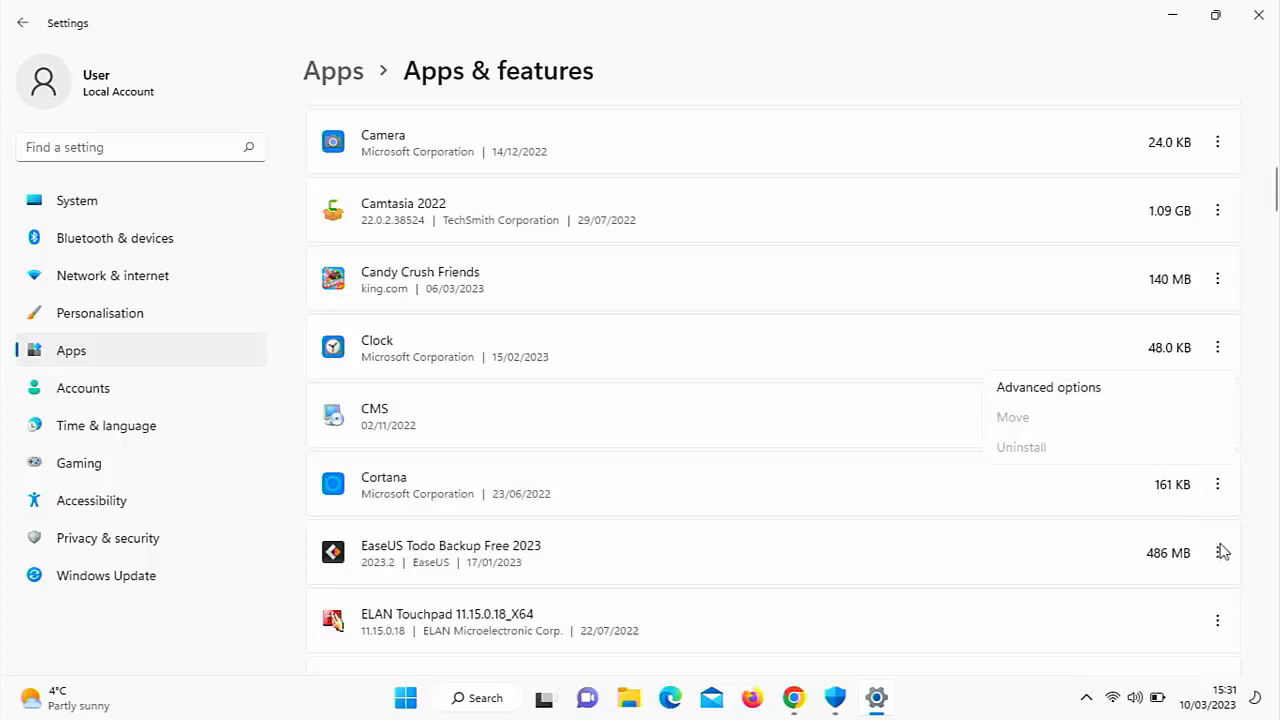
left_click(1217, 552)
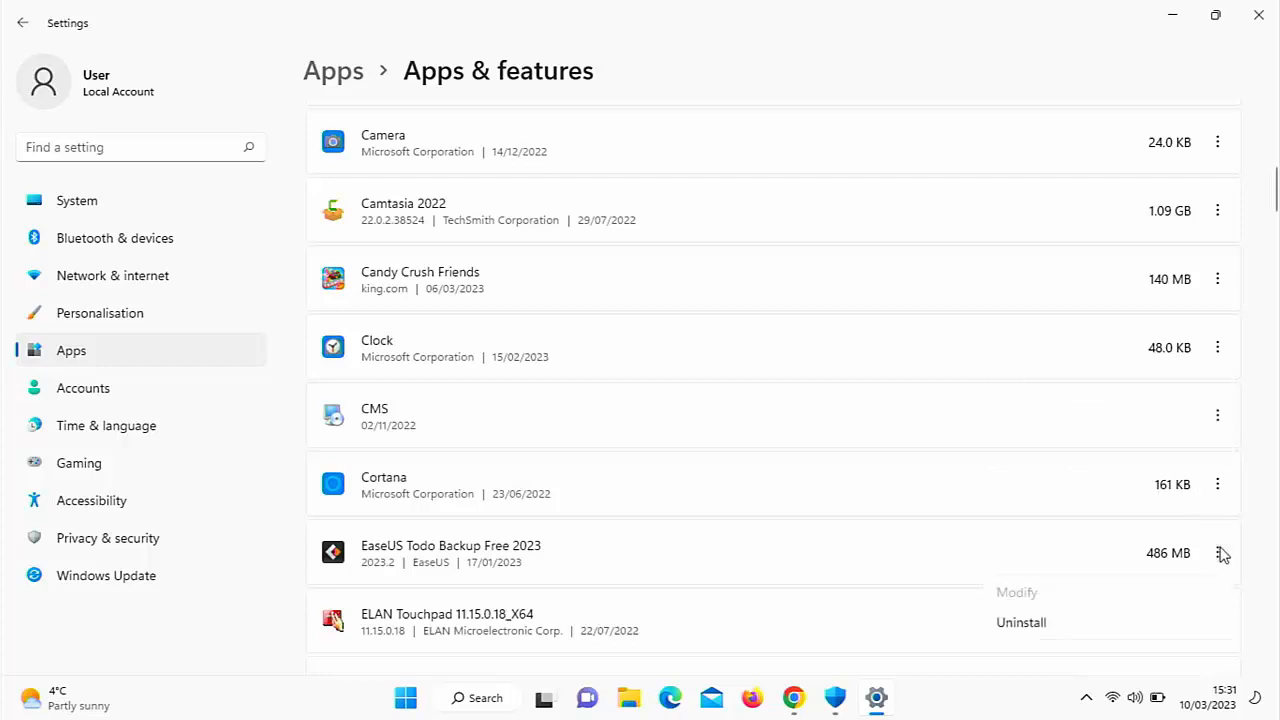
mouse_move(918, 489)
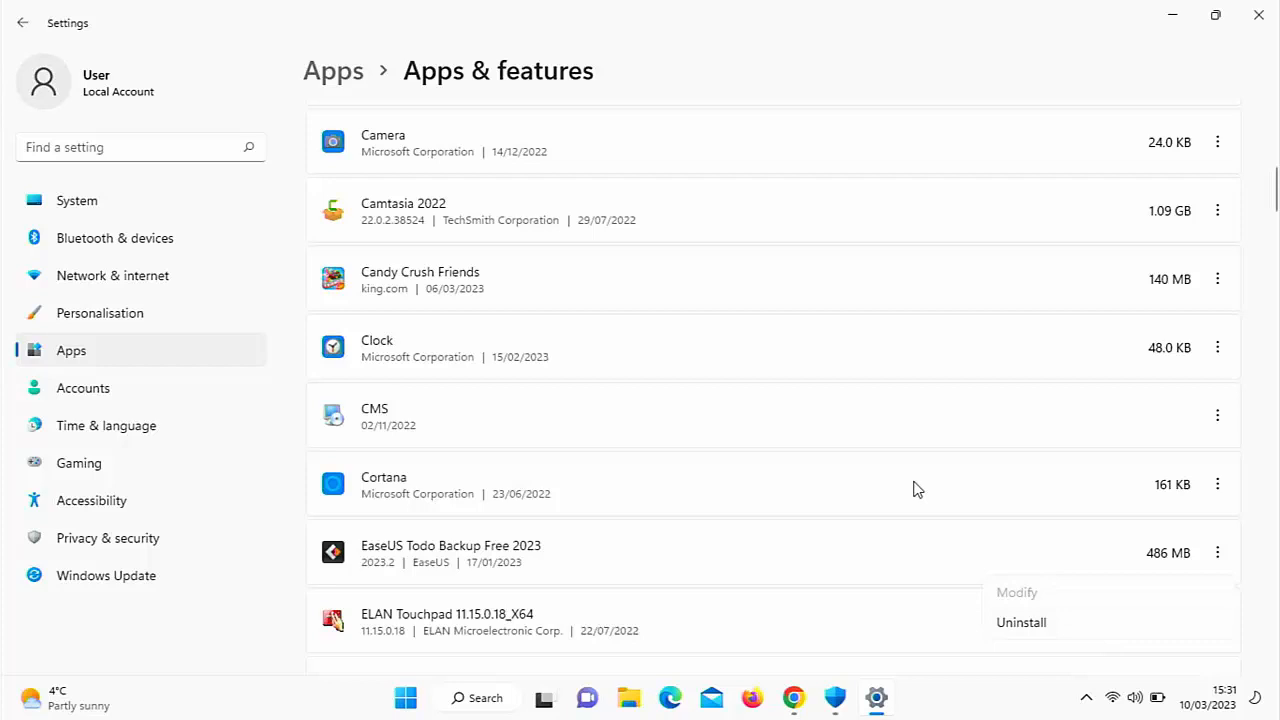
mouse_move(1030, 337)
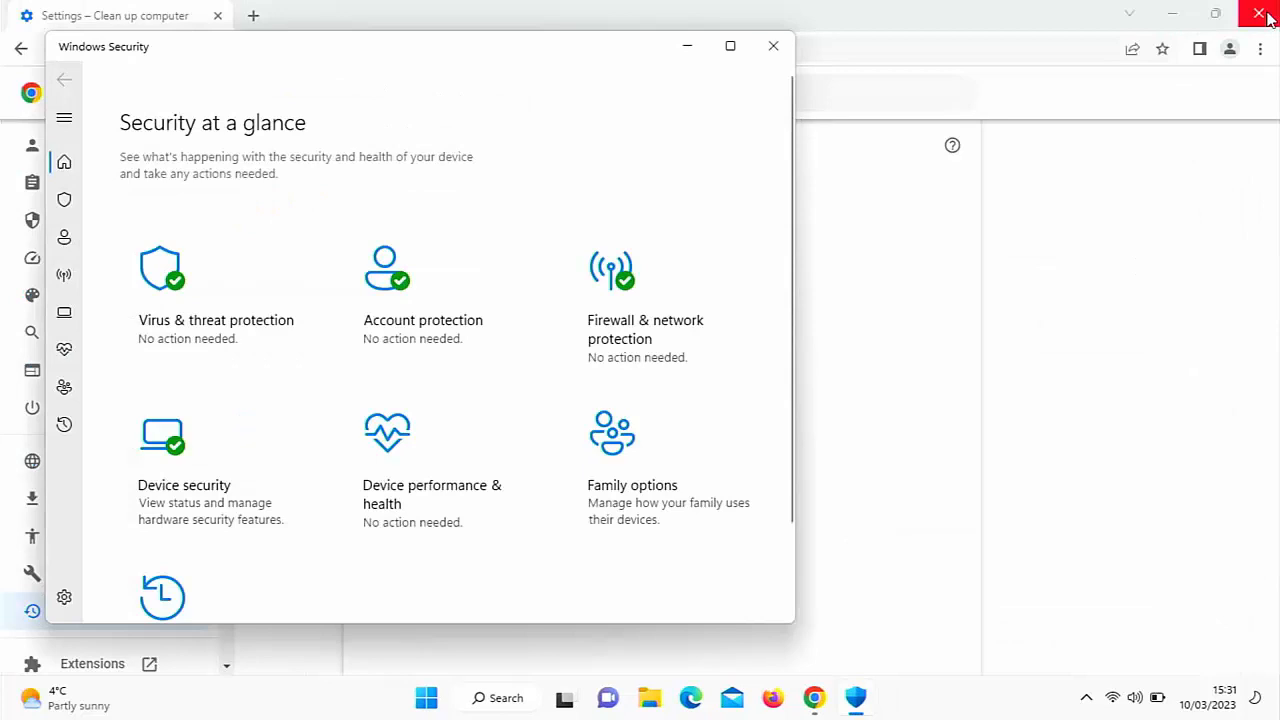
mouse_move(1268, 14)
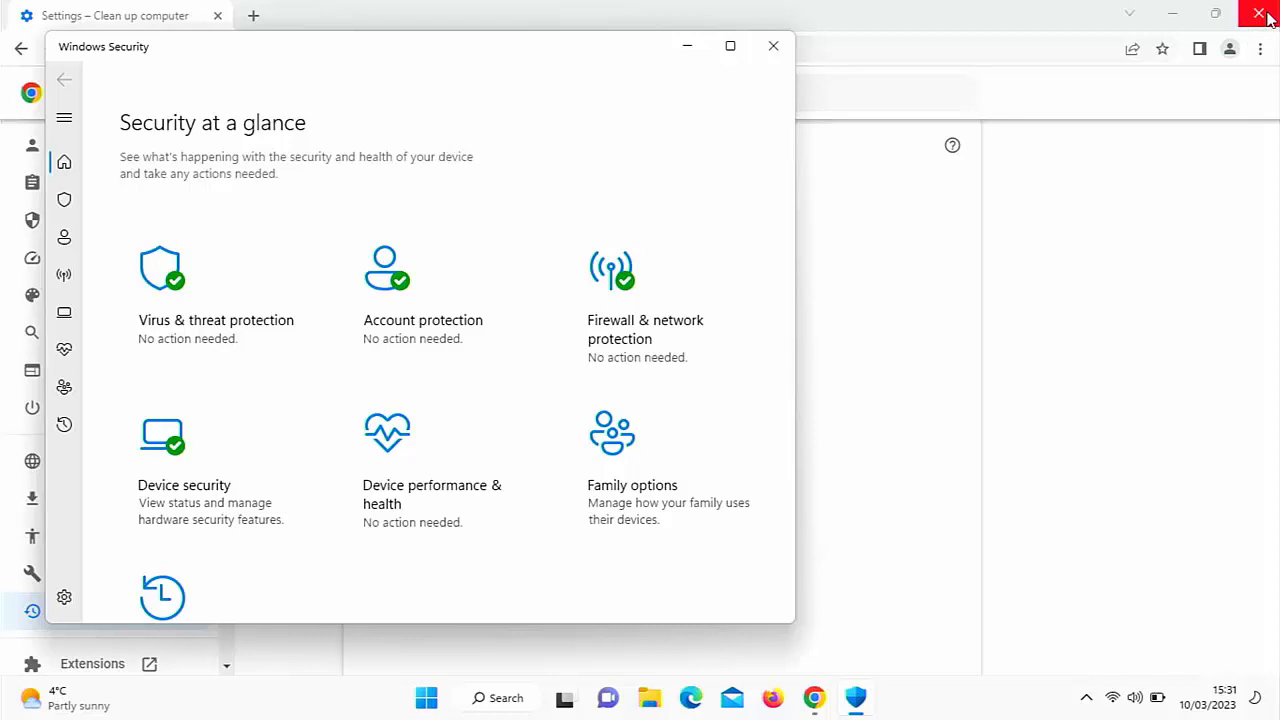
mouse_move(895, 28)
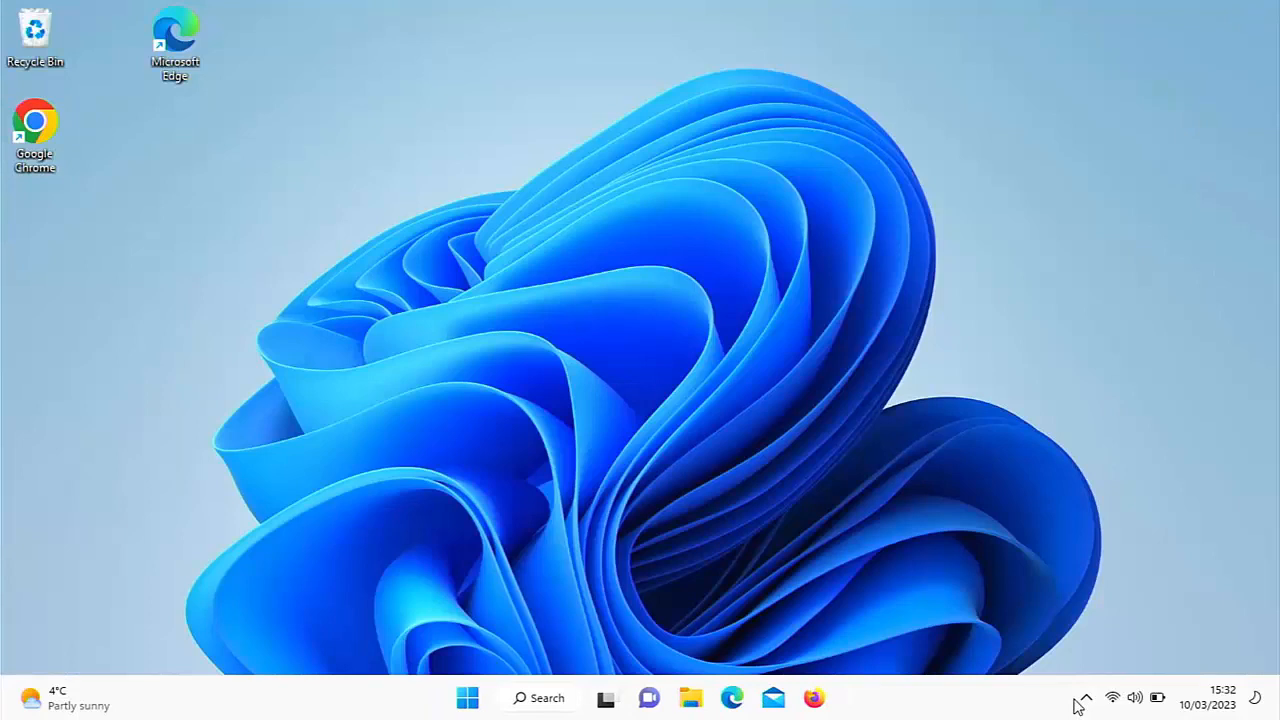
Step: Reopen Windows Security from the hidden tray icons, confirm green ticks, and close it
left_click(1086, 697)
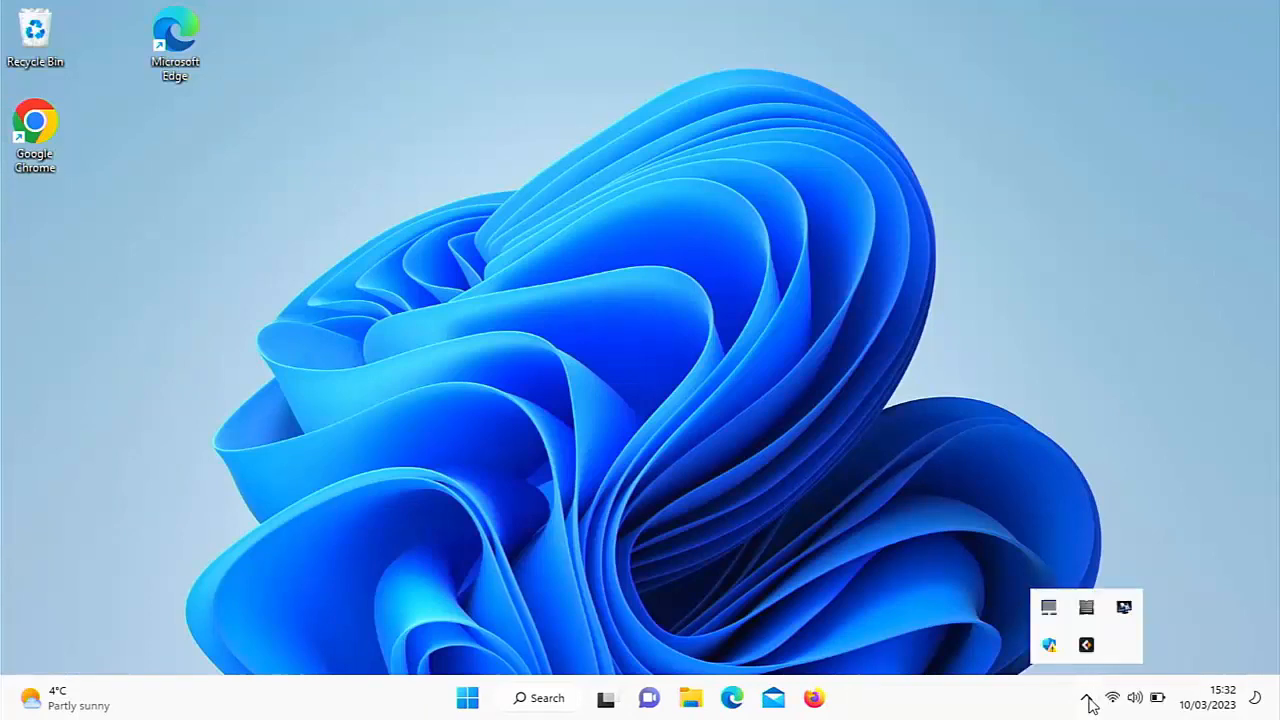
mouse_move(1048, 645)
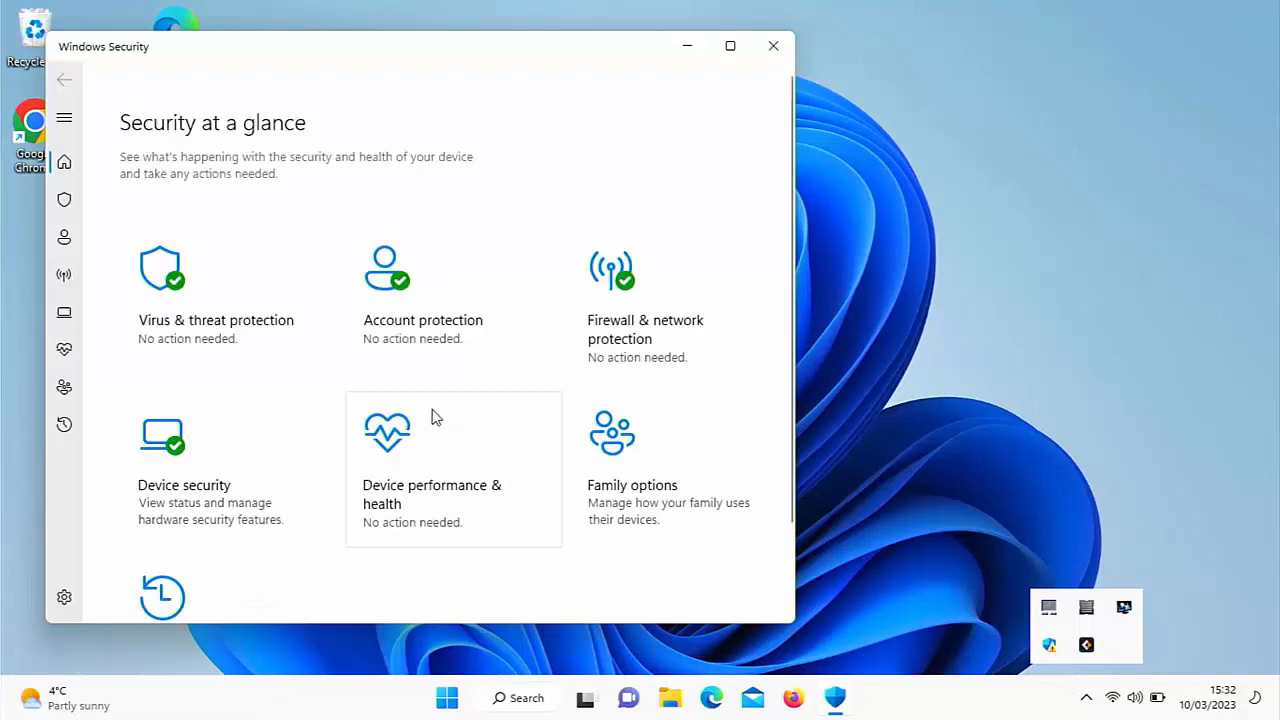
mouse_move(228, 350)
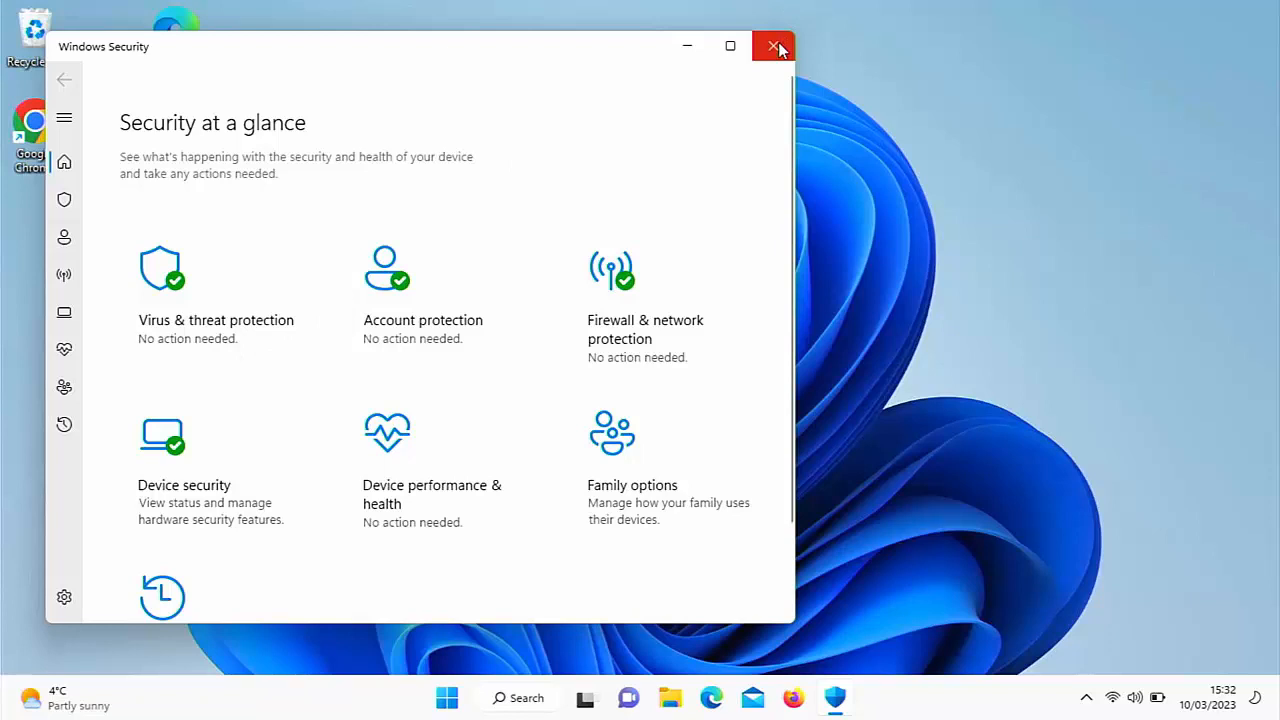
left_click(773, 46)
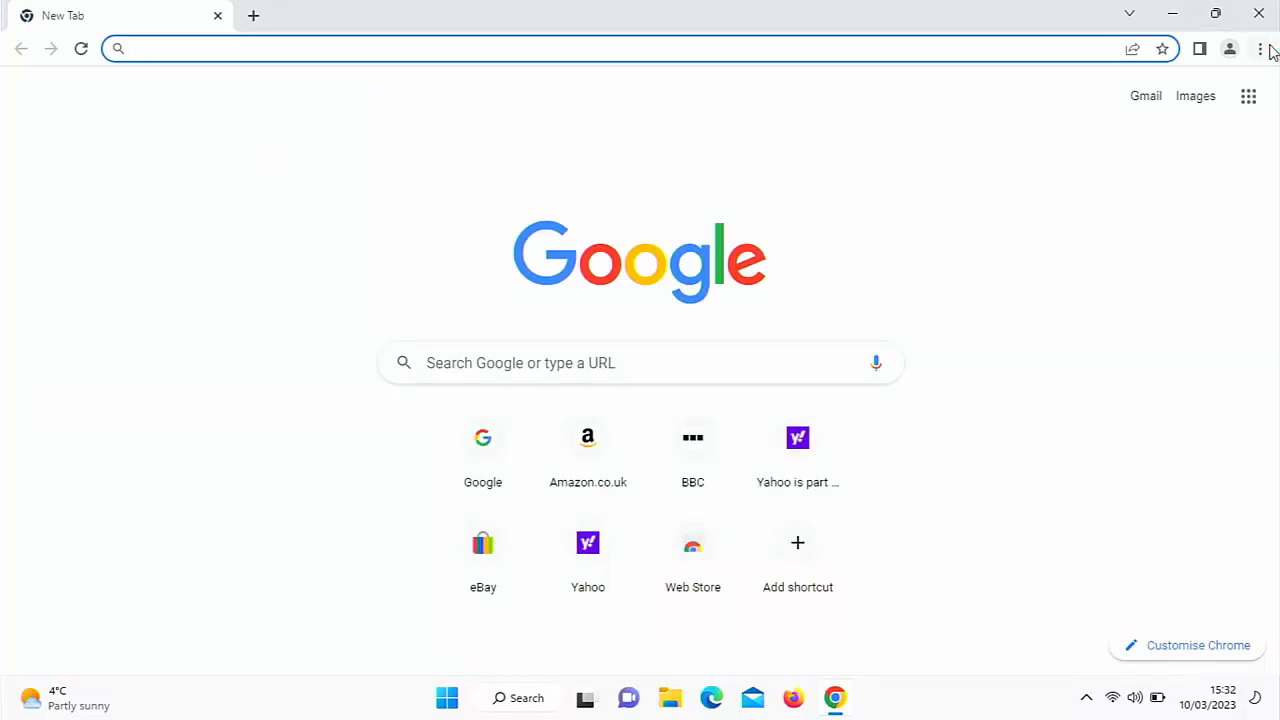
Step: Go to Chrome Settings > Privacy and security and scroll to the security options
left_click(1259, 48)
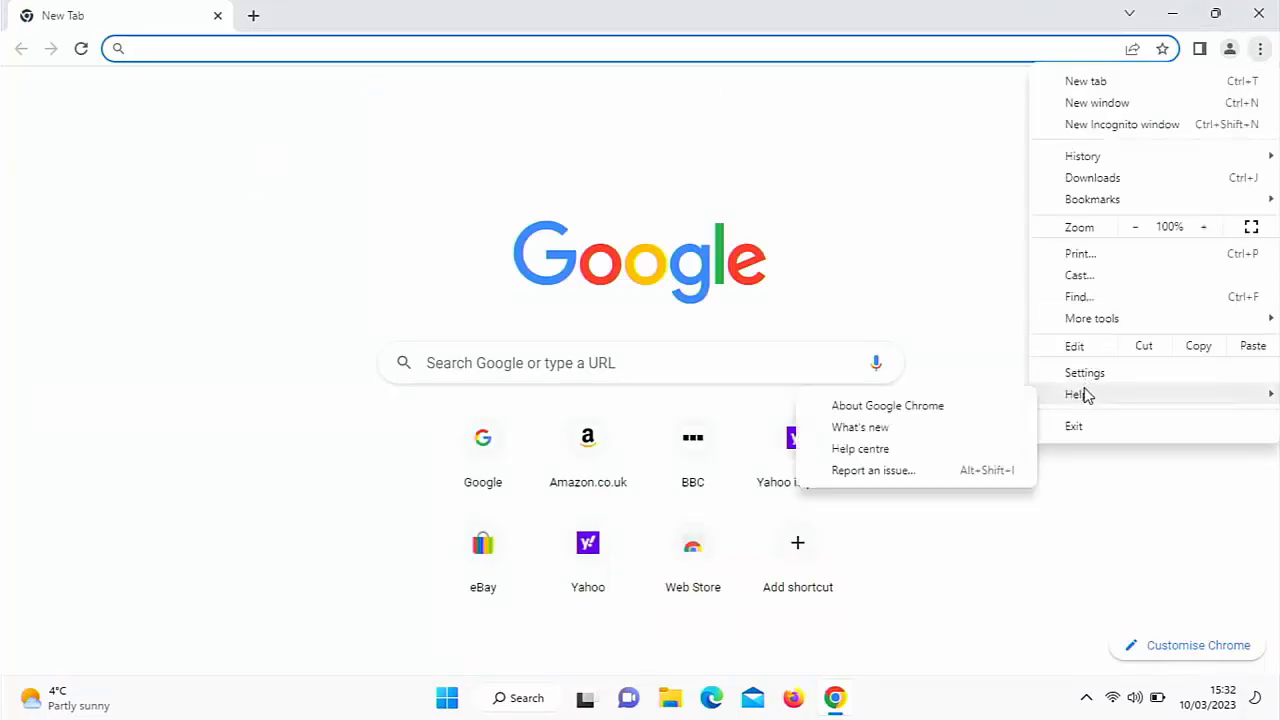
left_click(1085, 372)
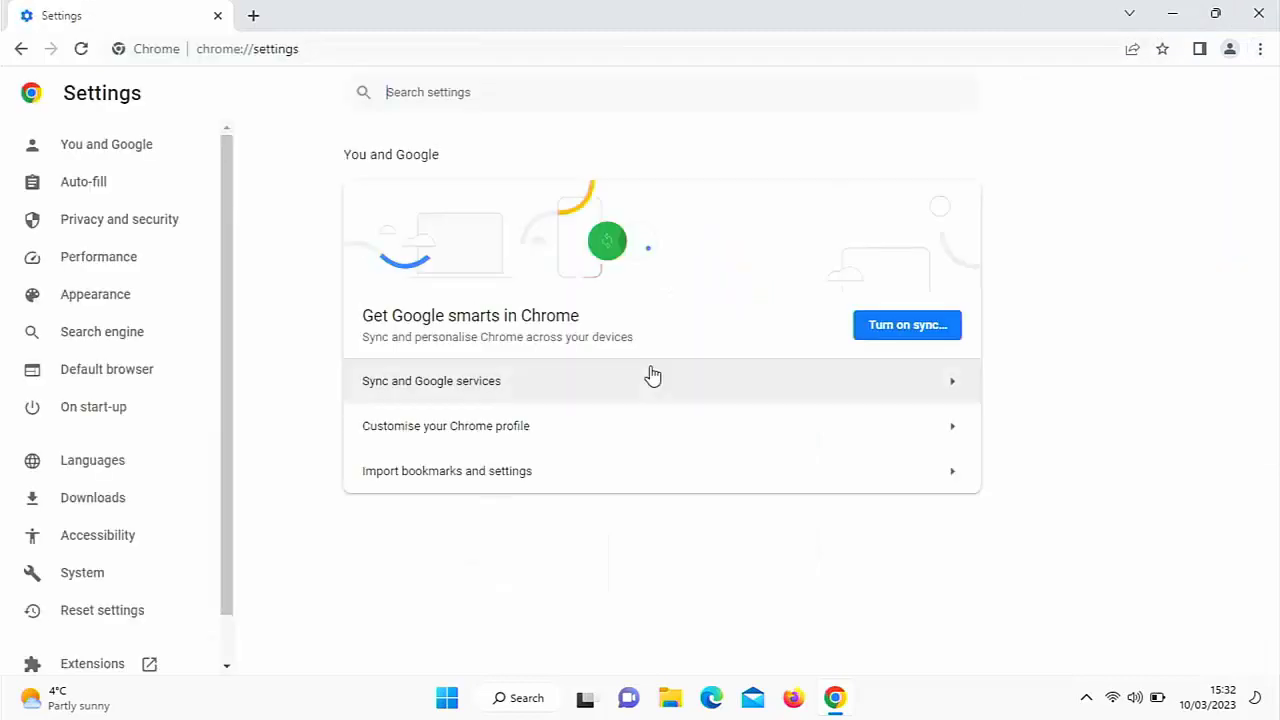
left_click(119, 219)
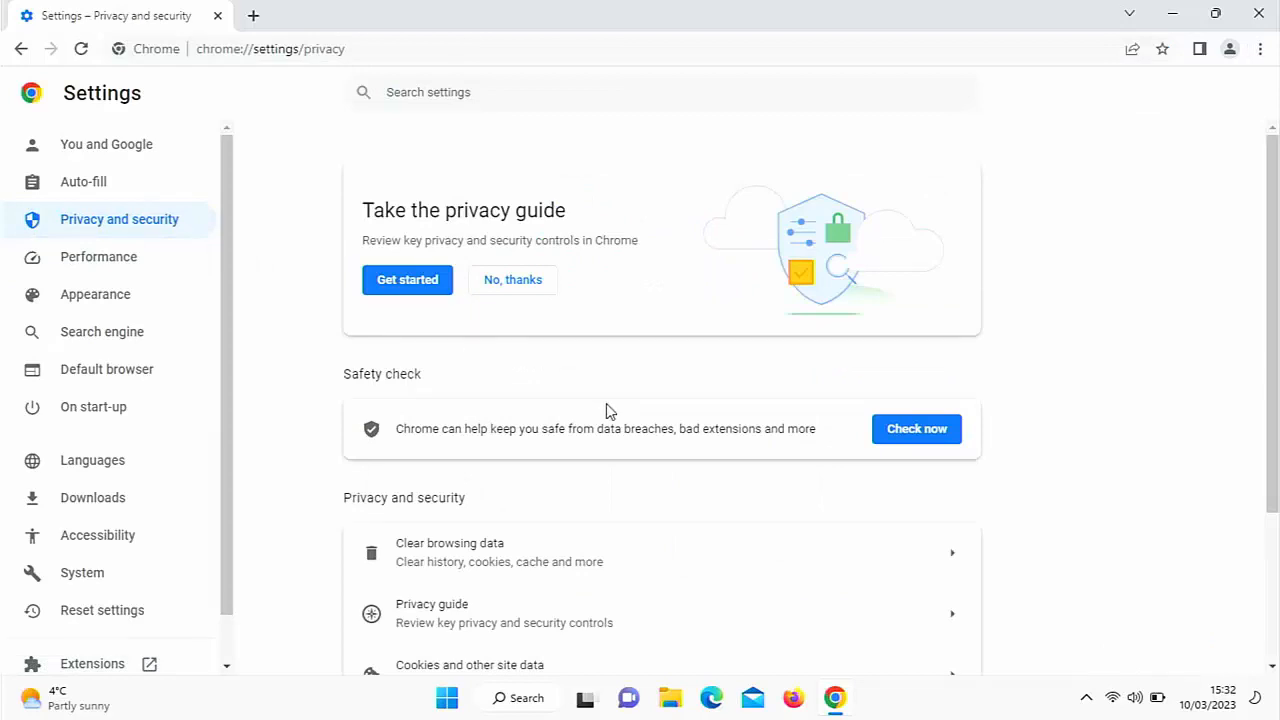
mouse_move(1218, 290)
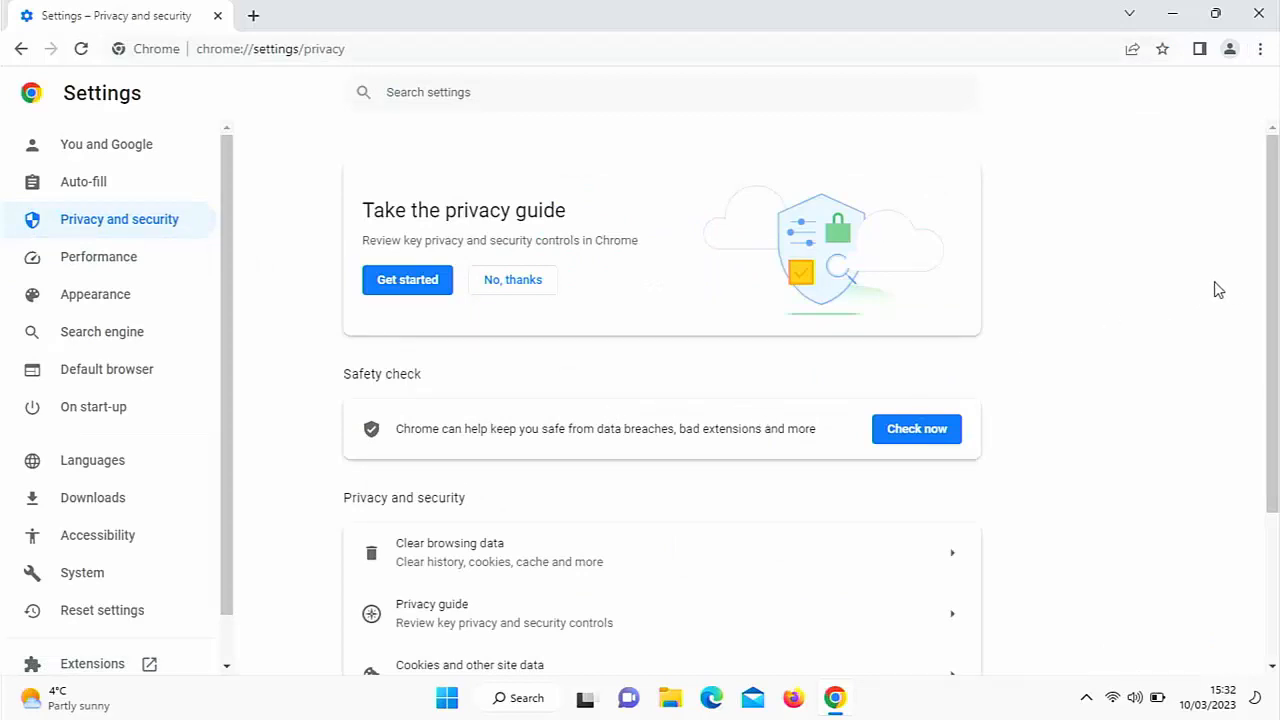
scroll("down", 3)
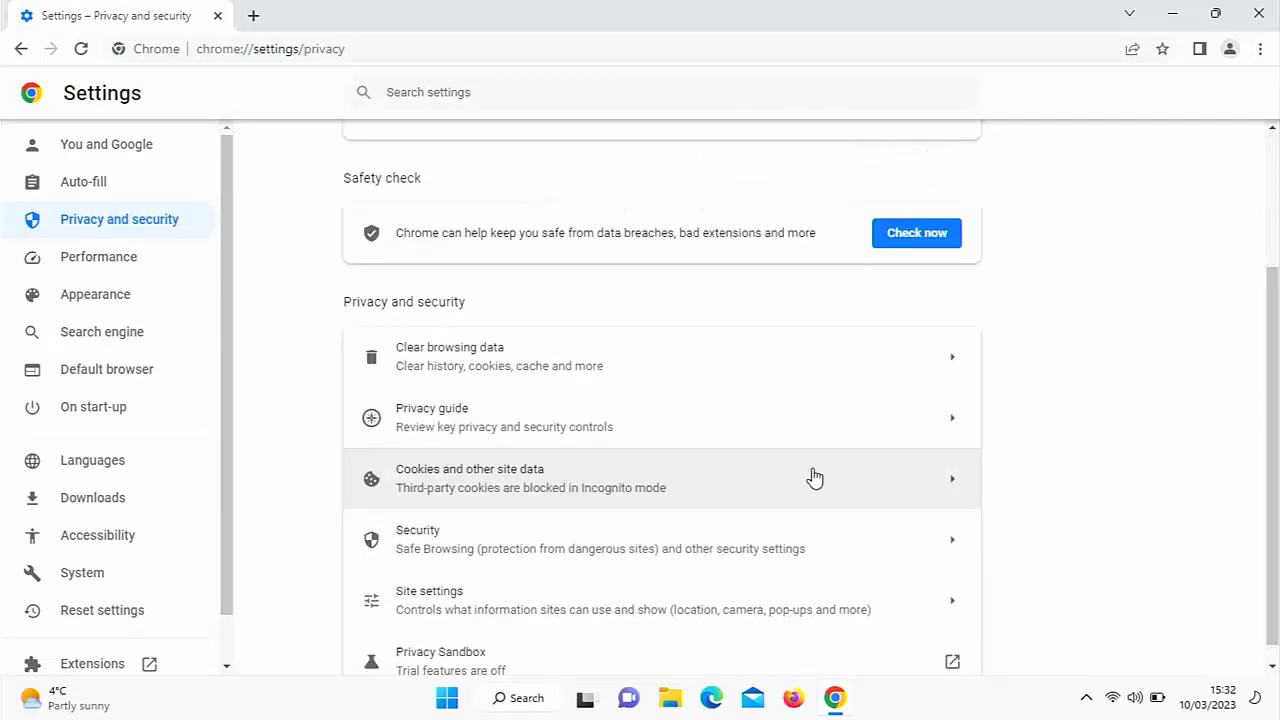
mouse_move(528, 565)
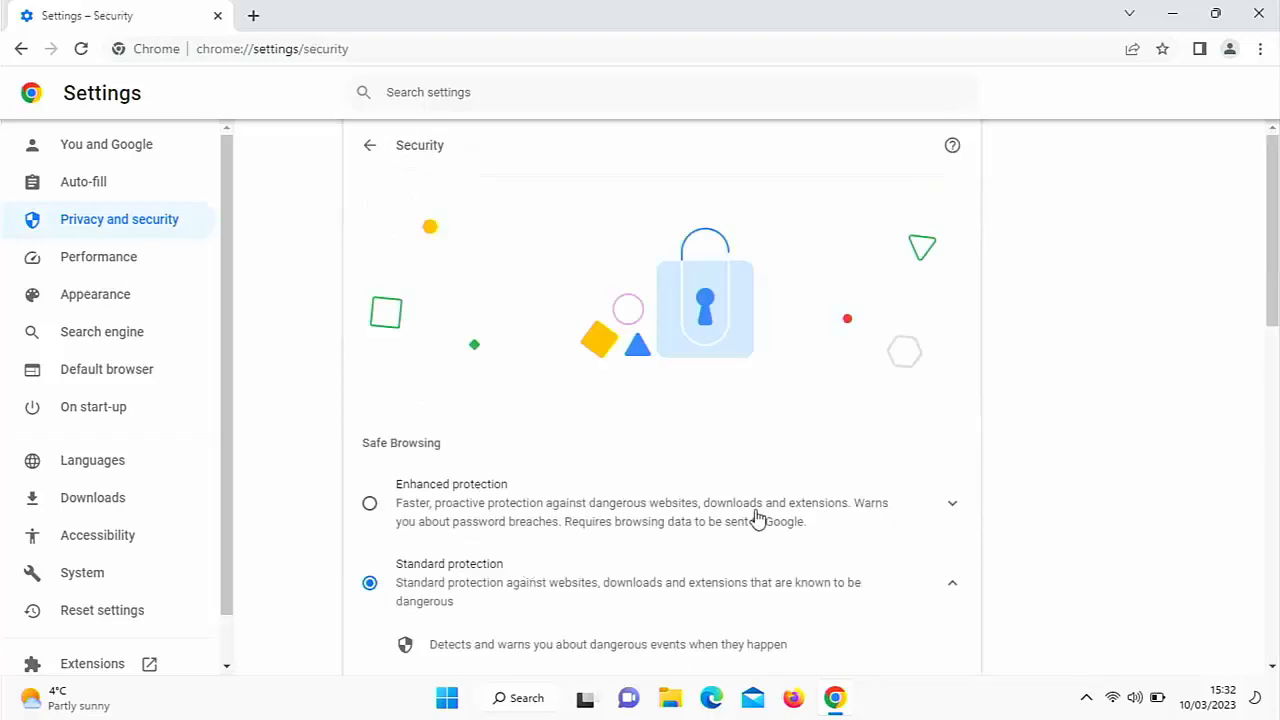
mouse_move(830, 428)
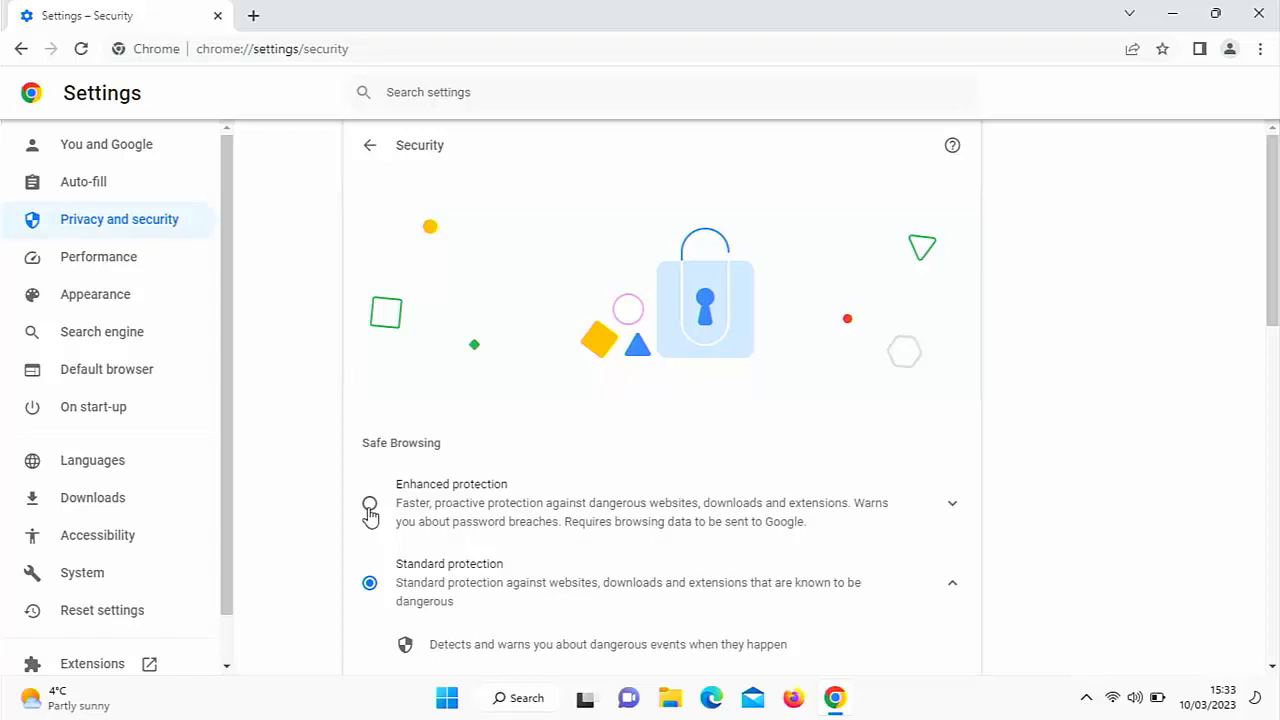
mouse_move(97, 535)
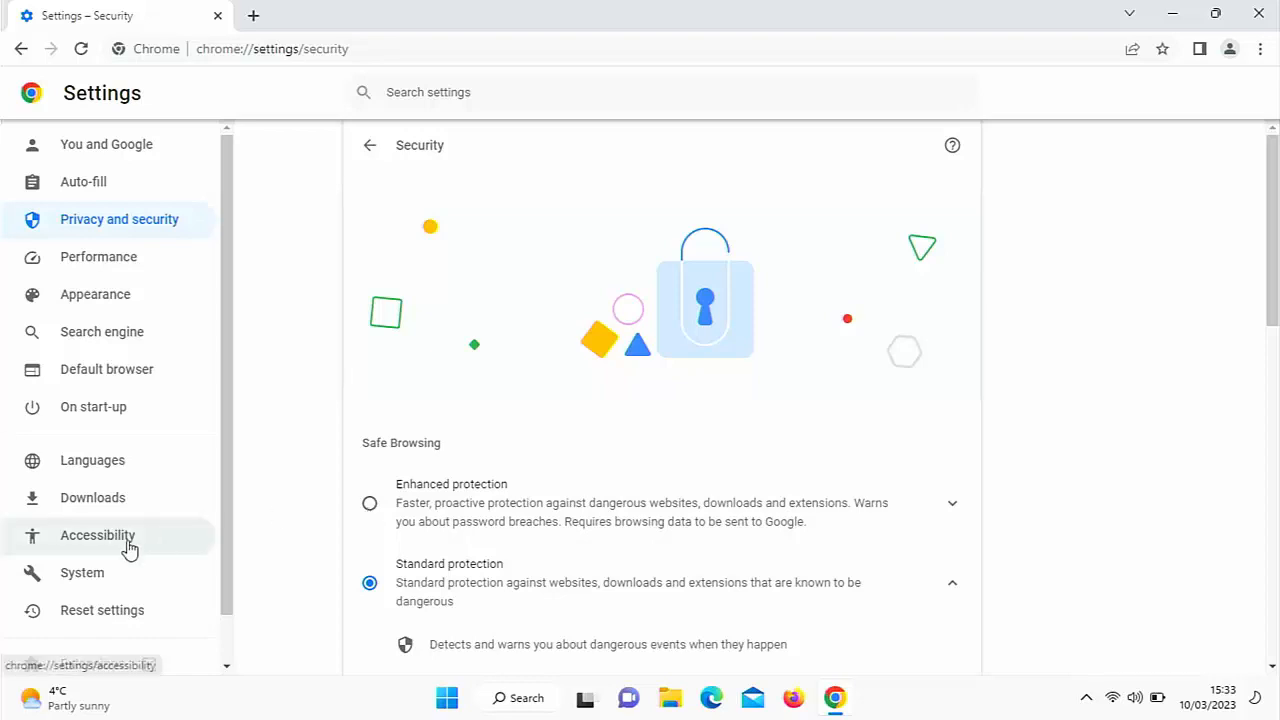
Step: View the Reset settings page, then return to Privacy and security
left_click(102, 610)
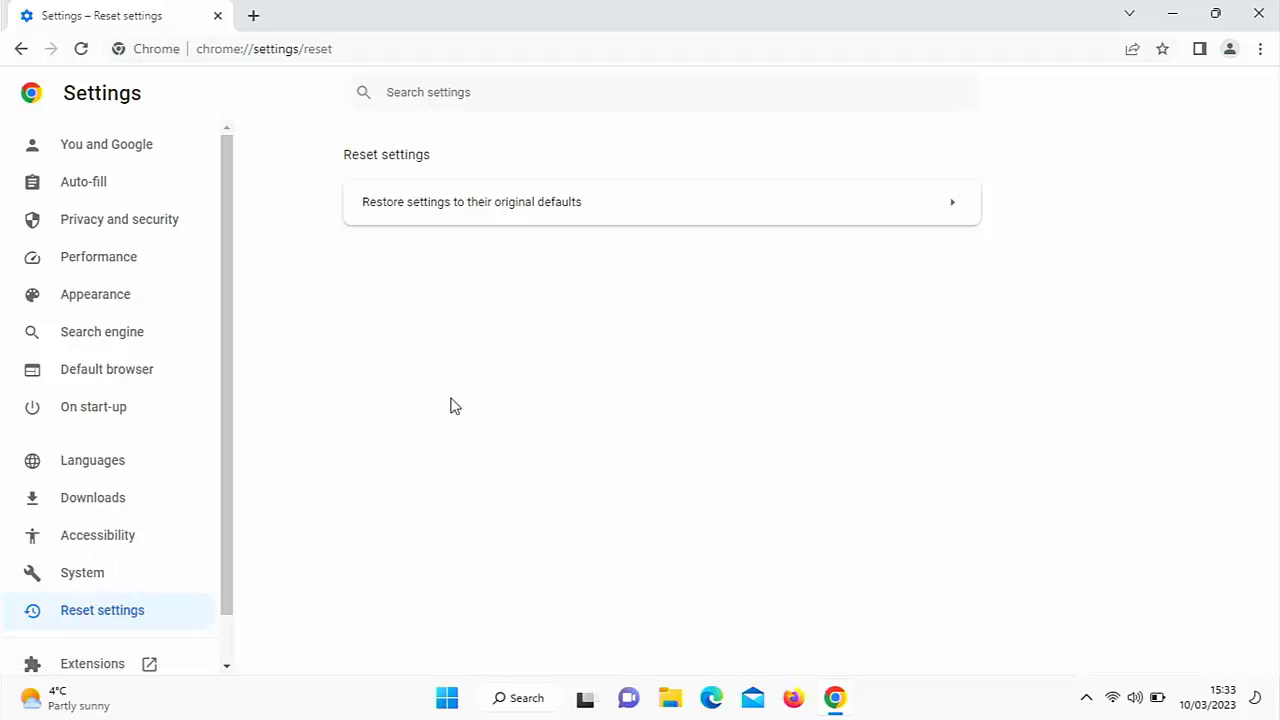
mouse_move(285, 218)
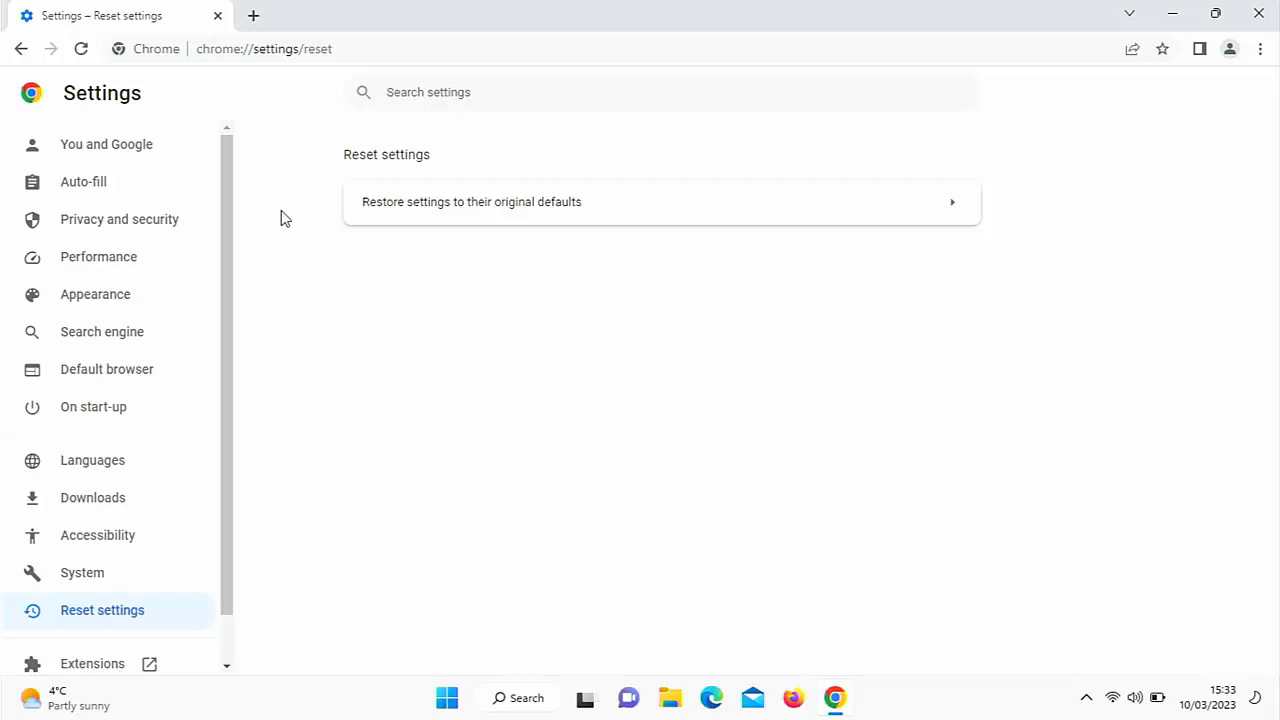
left_click(119, 219)
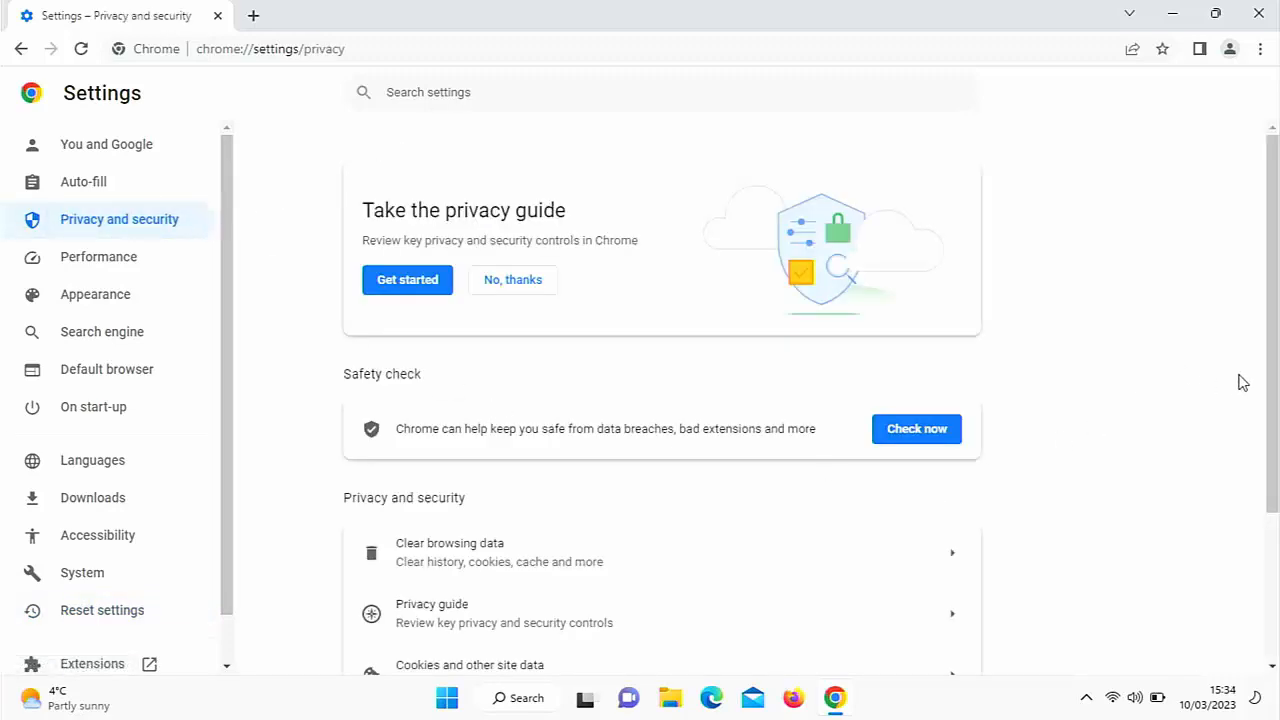
Step: Select the Enhanced protection option for Safe Browsing
scroll("down", 3)
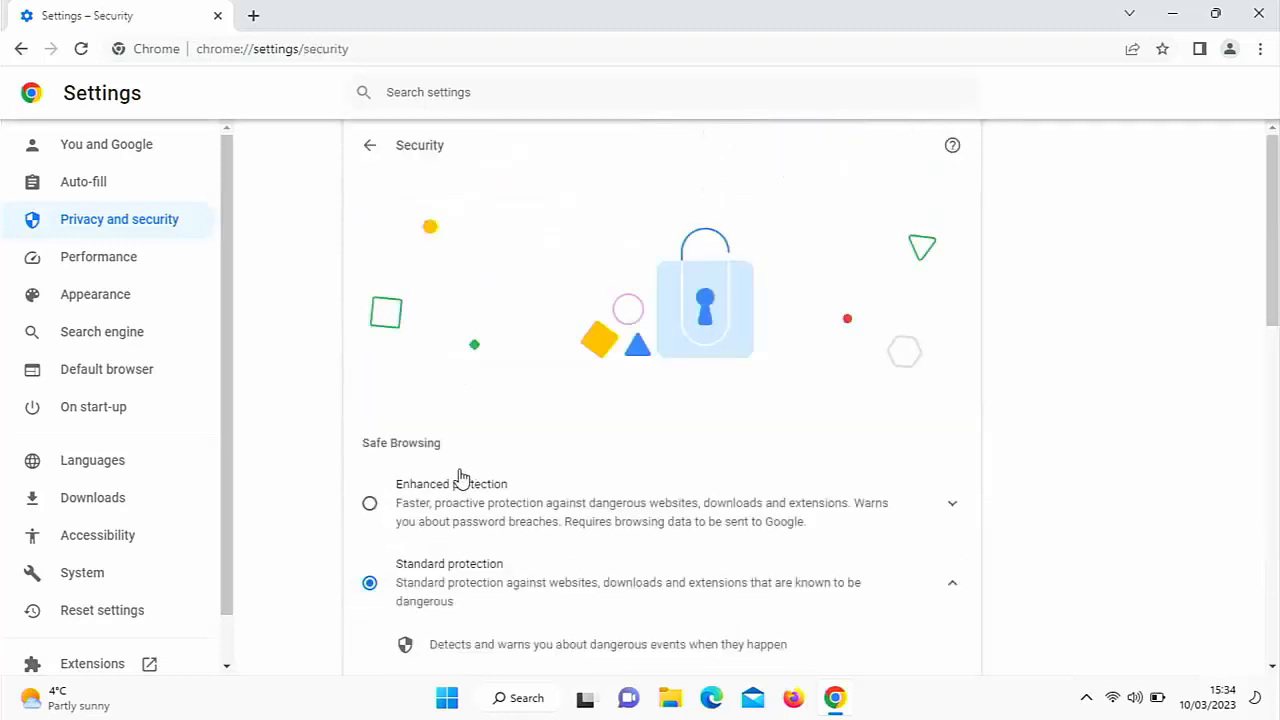
left_click(369, 503)
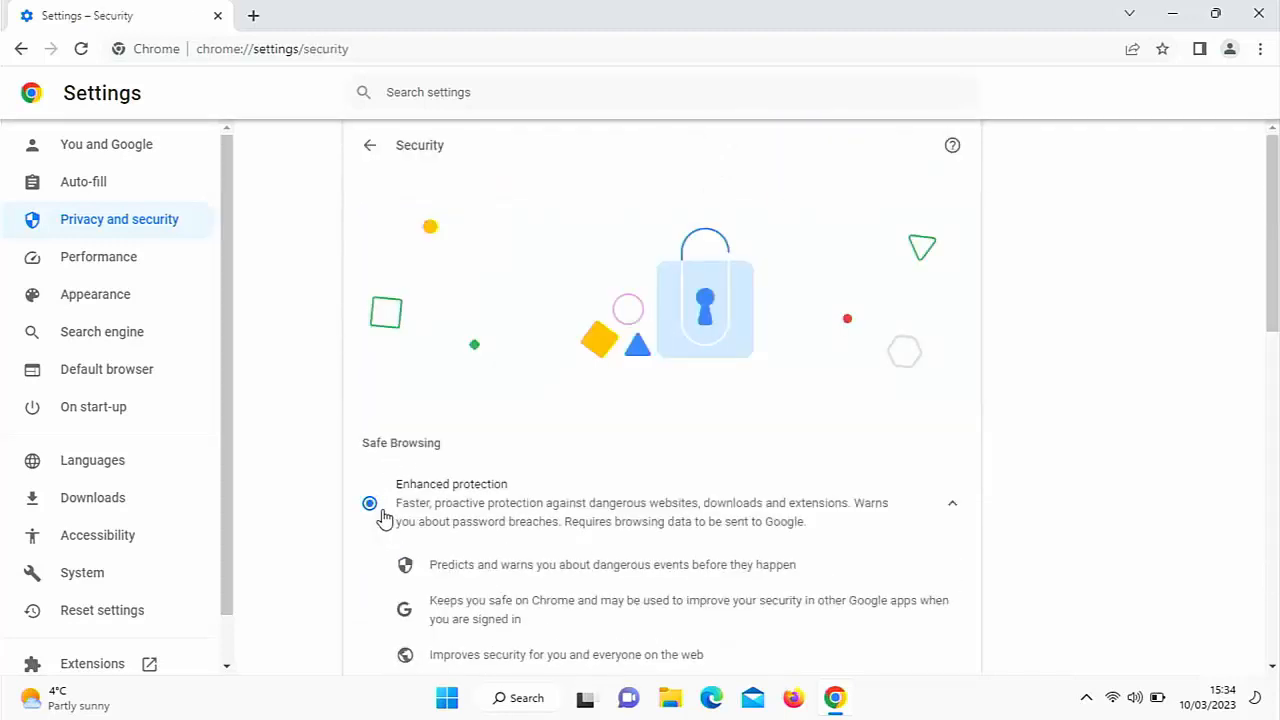